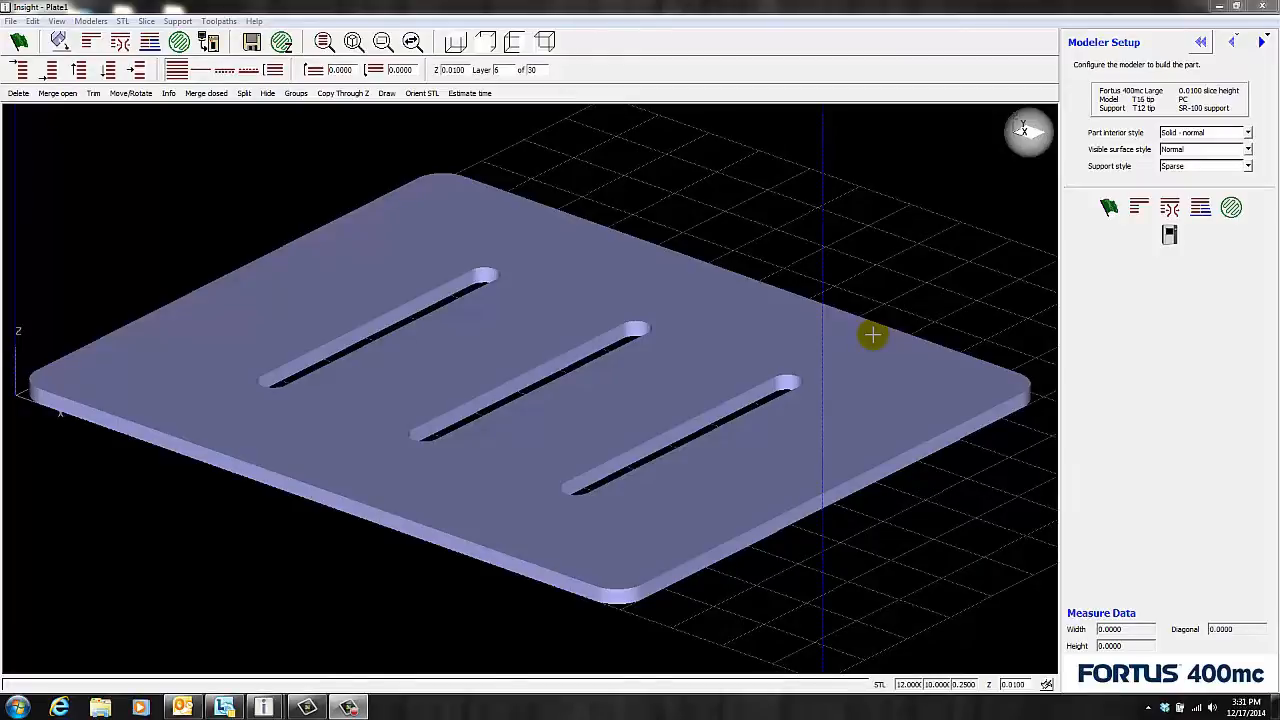
mouse_move(536, 404)
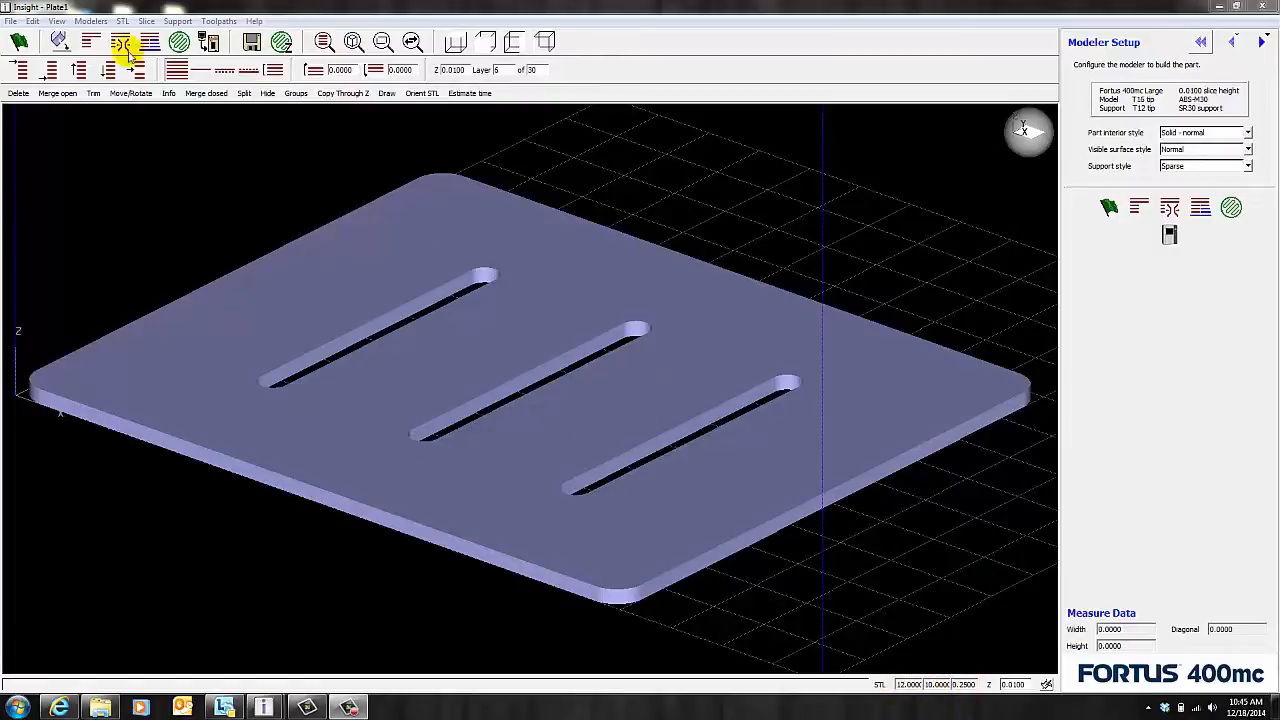
- Slice the plate STL into its layer curves with the Slice toolbar command
left_click(150, 40)
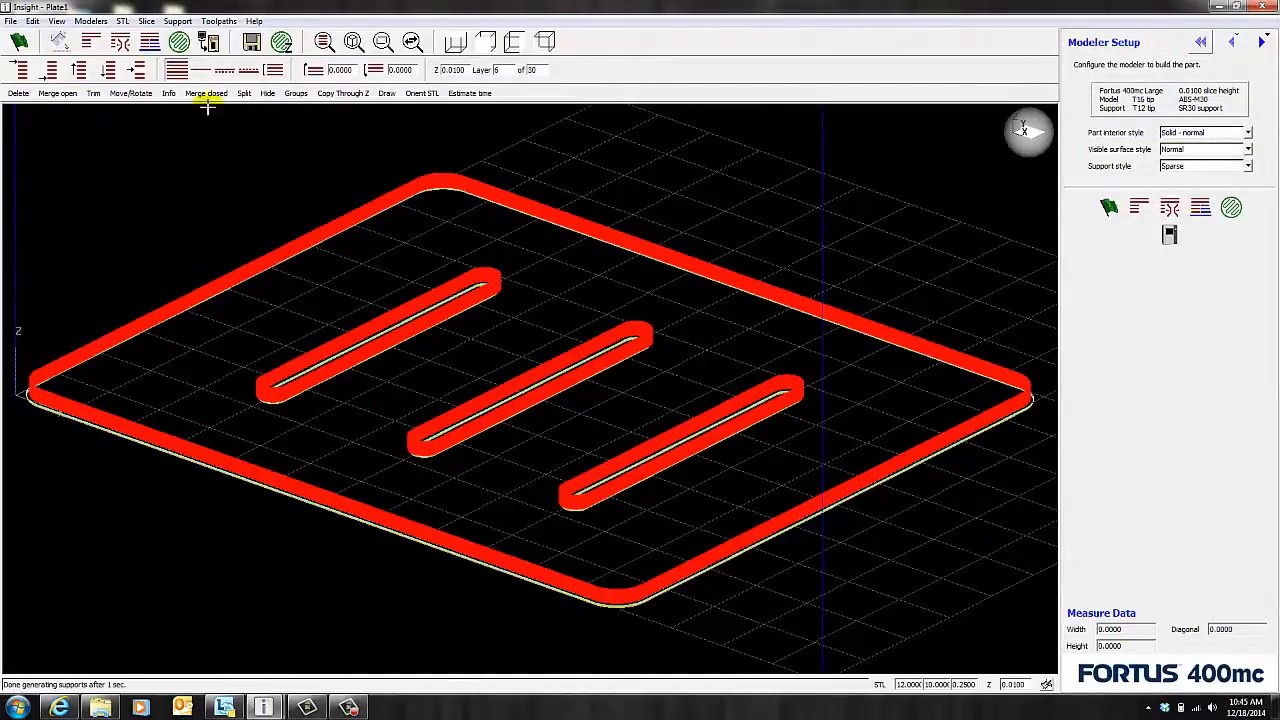
- Review the sparse support parameters, including base oversize, and accept them
left_click(176, 20)
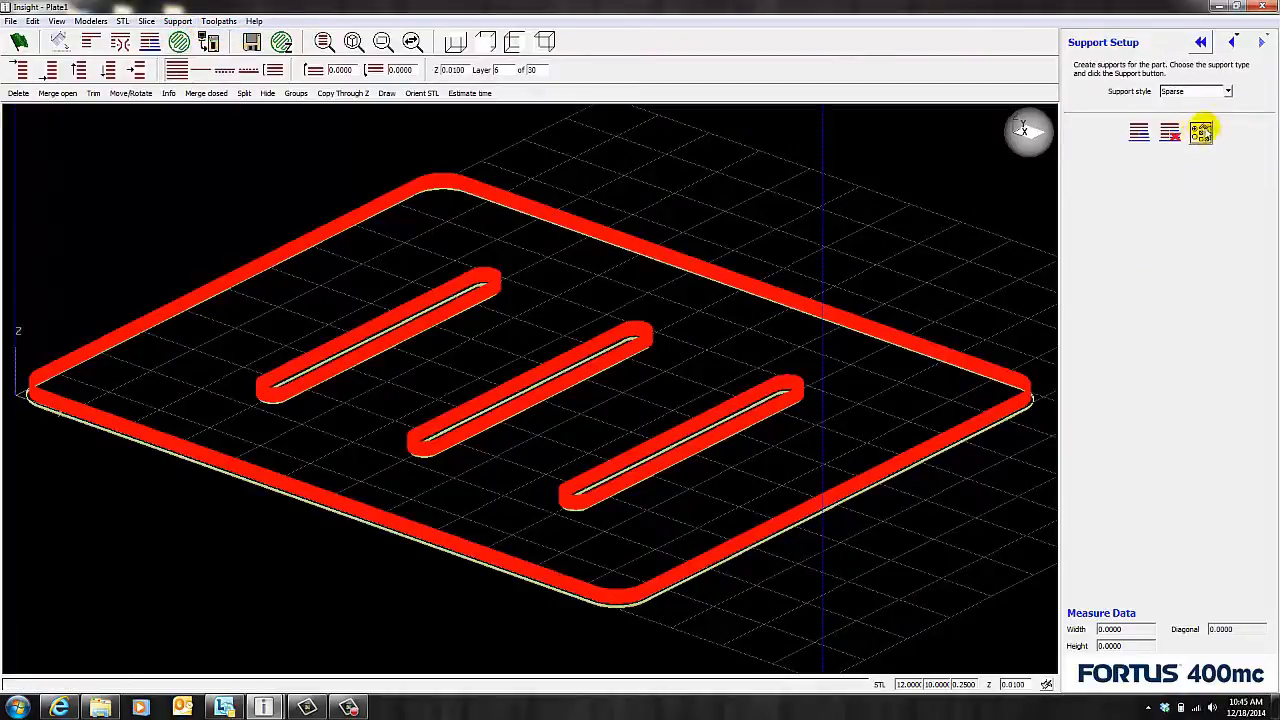
left_click(1200, 132)
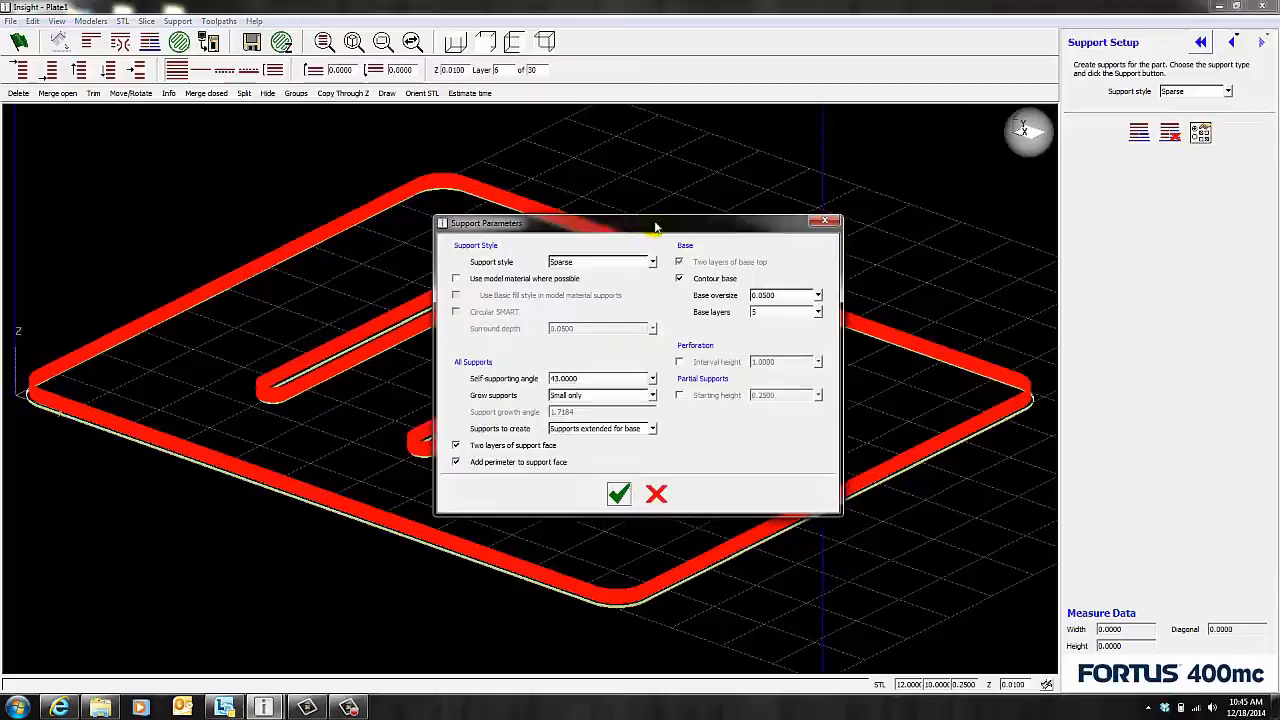
left_click_drag(656, 222, 780, 80)
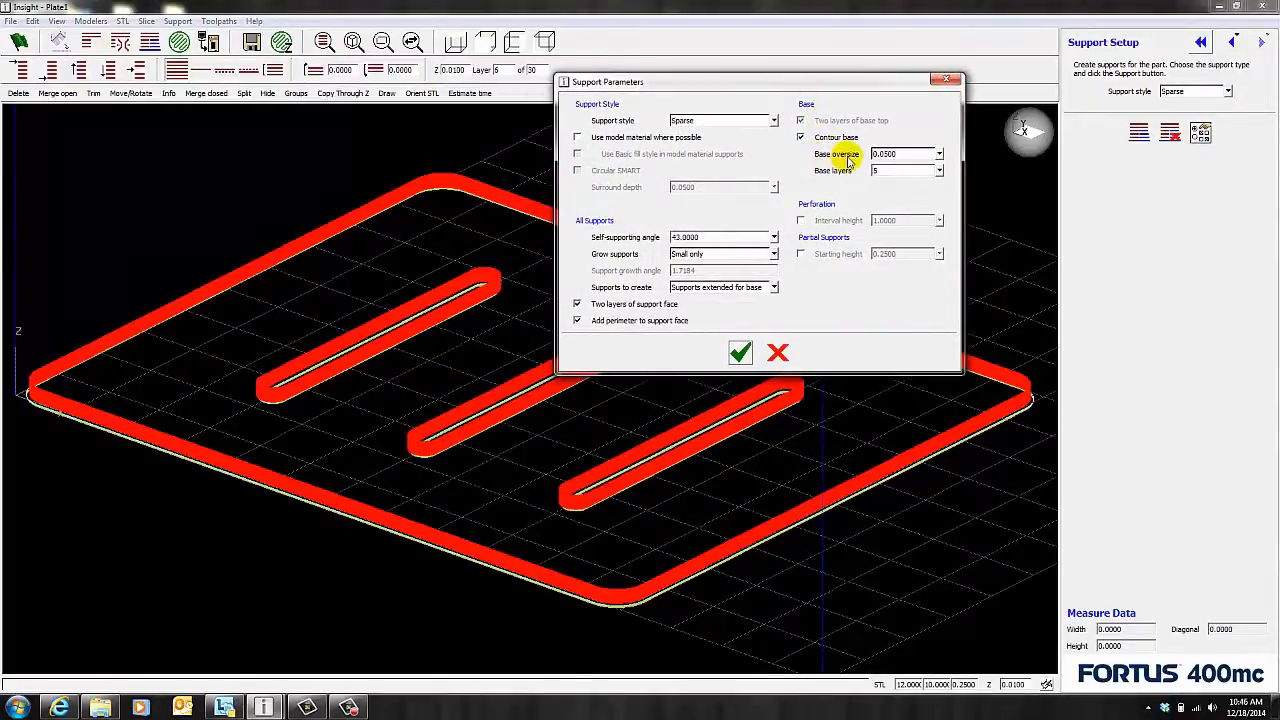
mouse_move(822, 176)
type("0.1000")
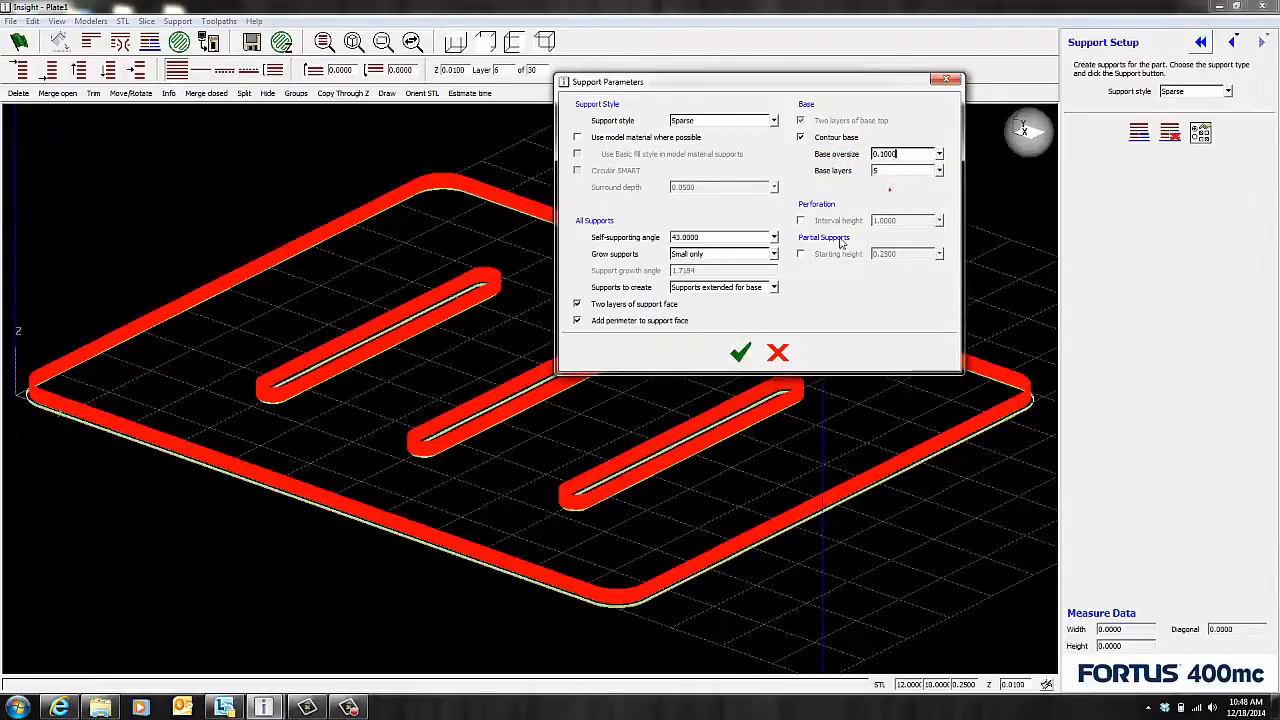
left_click(740, 352)
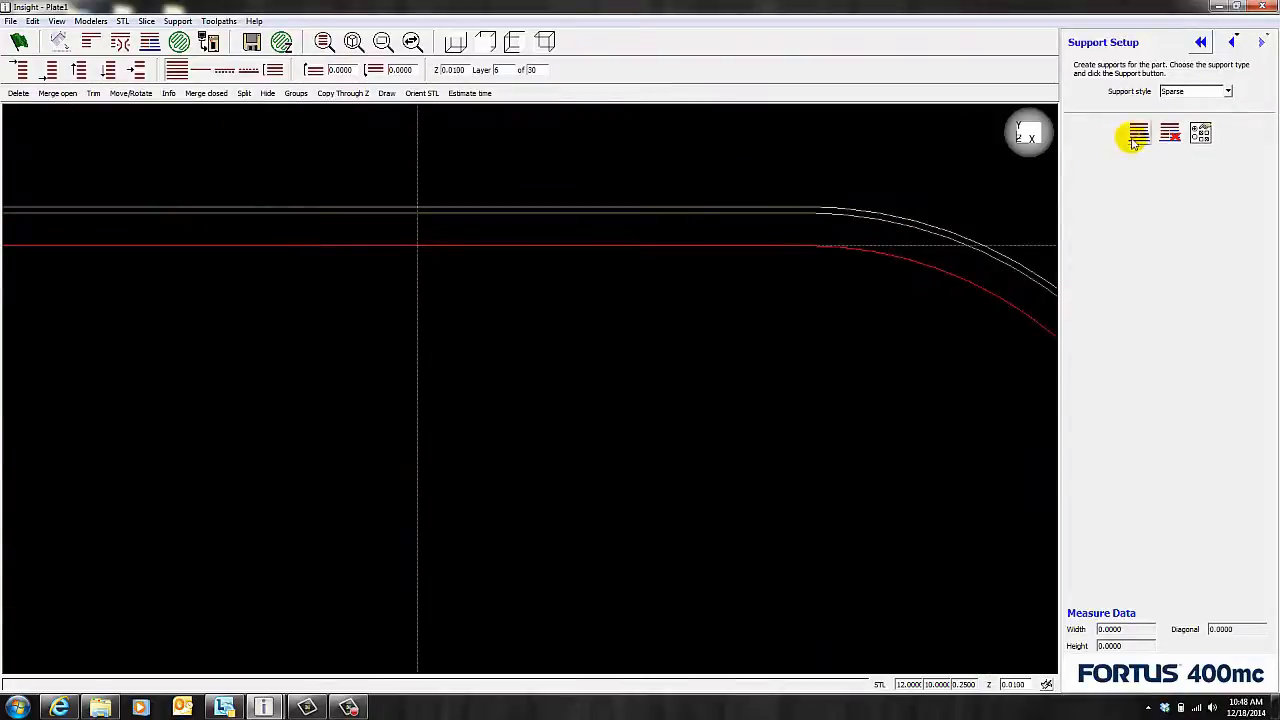
- Generate sparse supports under the plate edge
left_click(1136, 134)
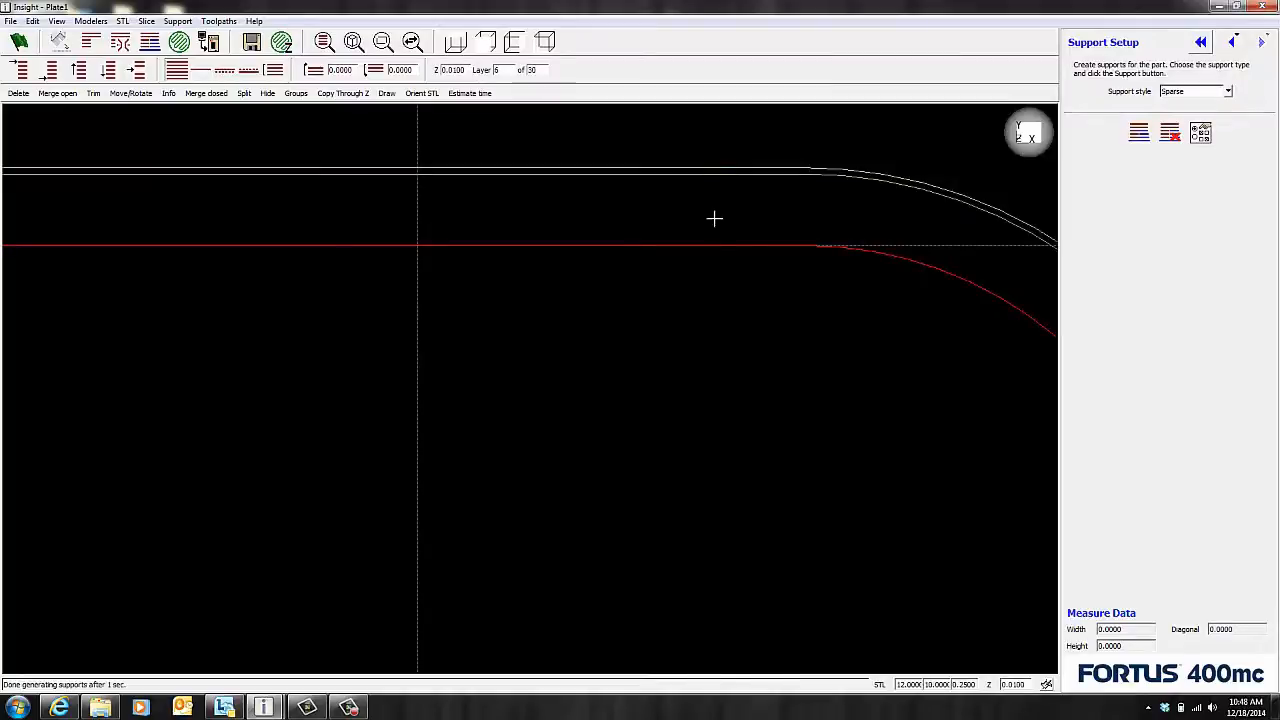
mouse_move(704, 206)
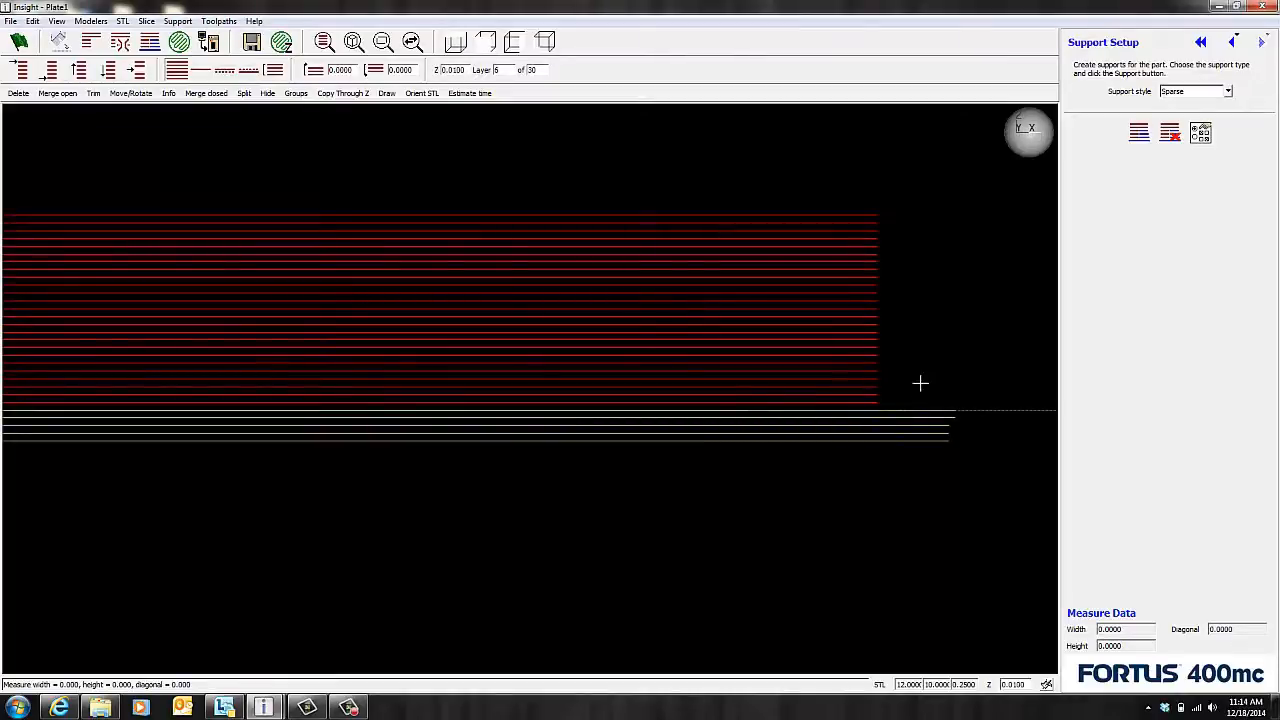
mouse_move(818, 436)
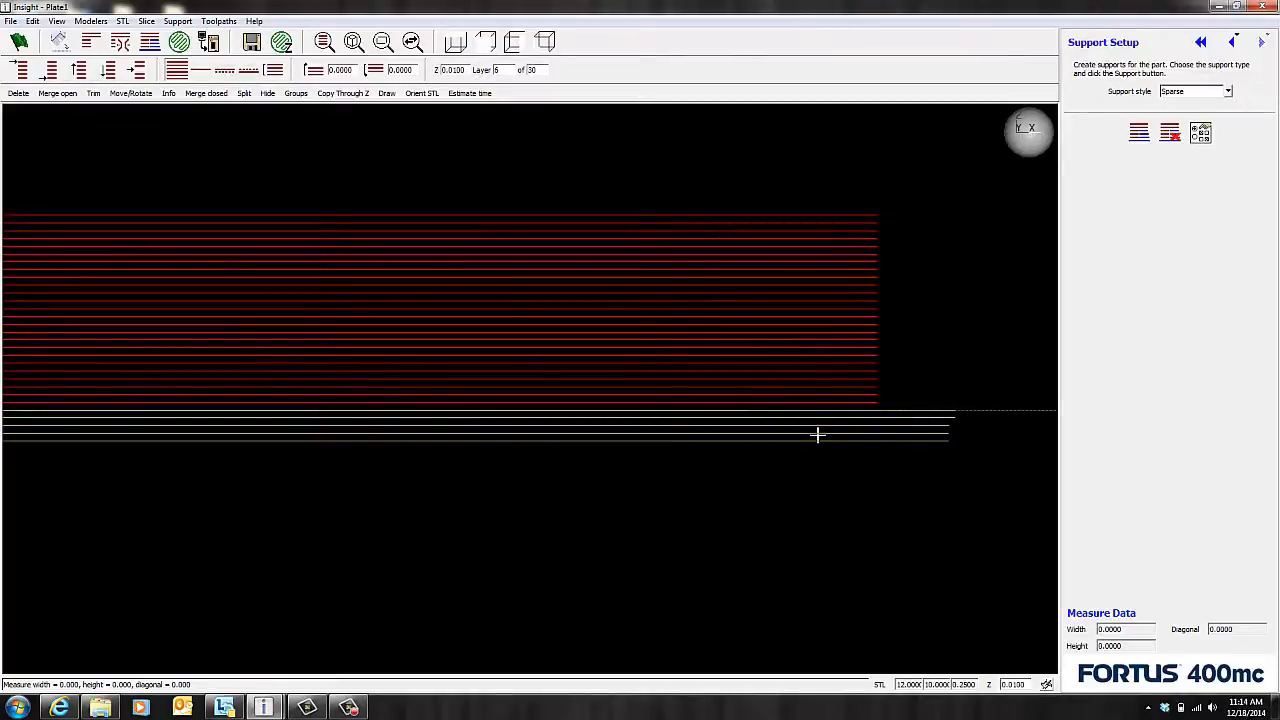
- Change the support base layer count and accept it so supports regenerate
left_click(1204, 132)
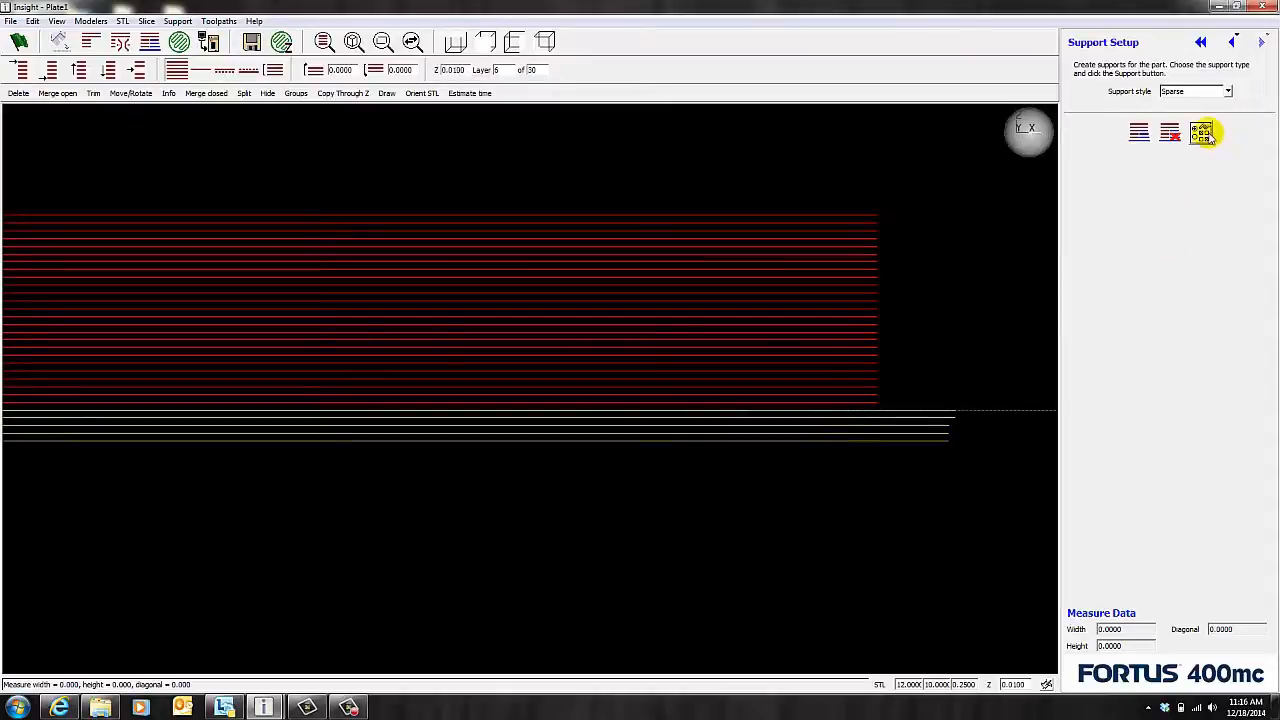
left_click(1202, 132)
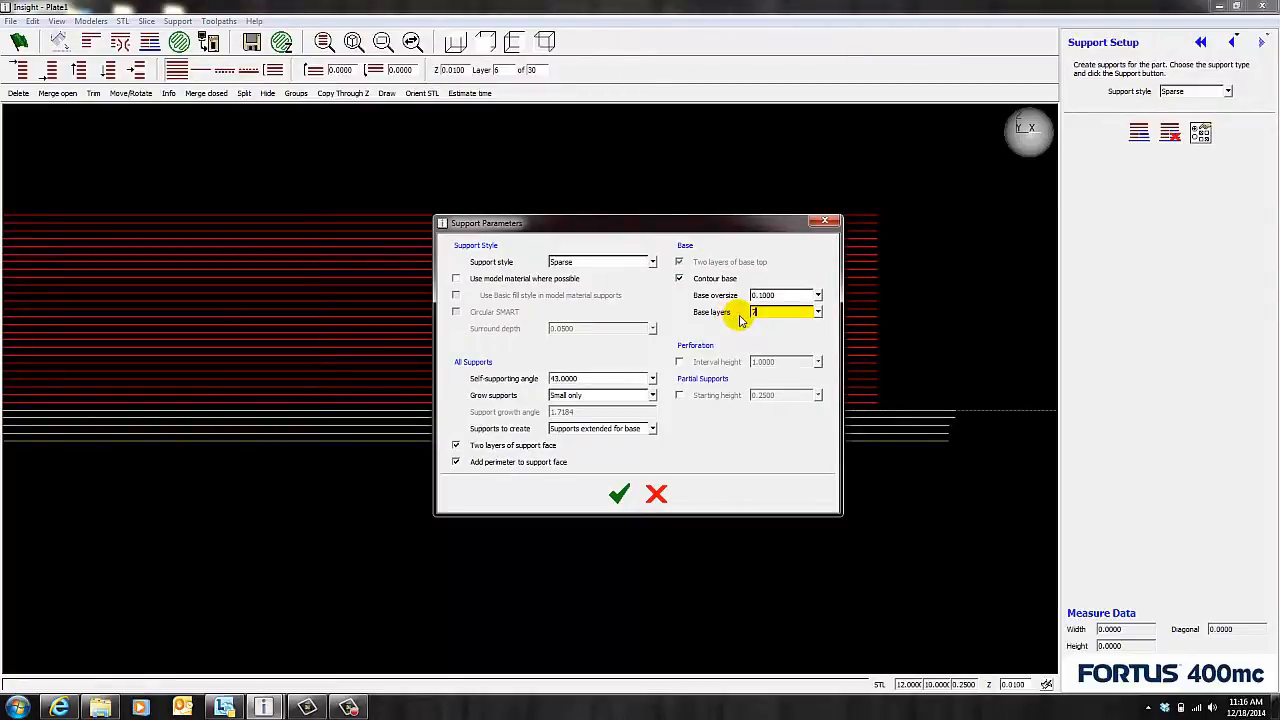
mouse_move(616, 494)
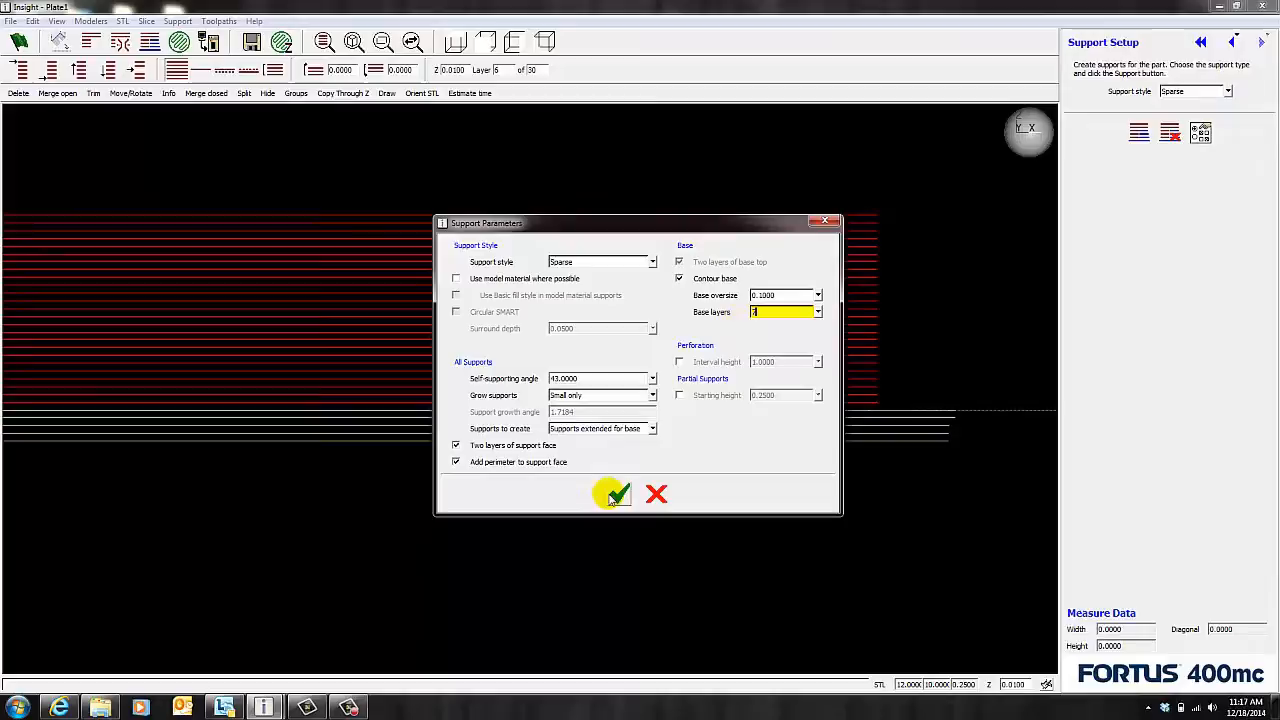
left_click(612, 492)
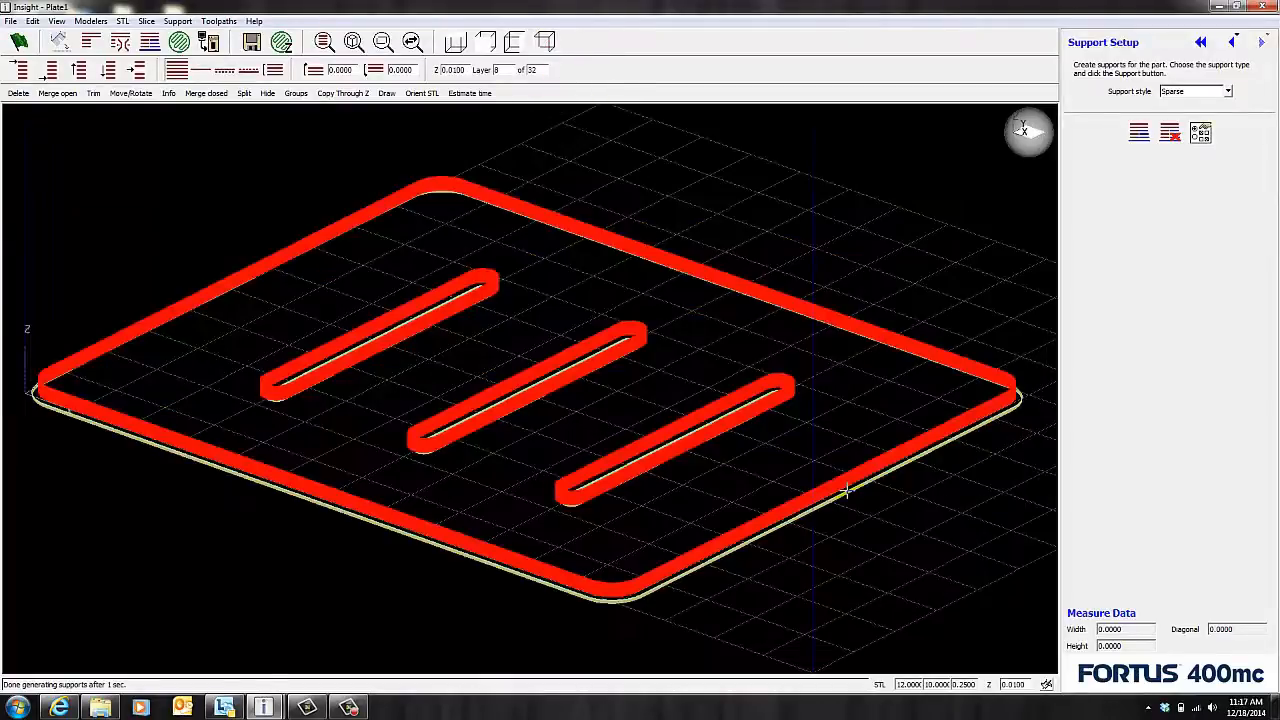
mouse_move(532, 422)
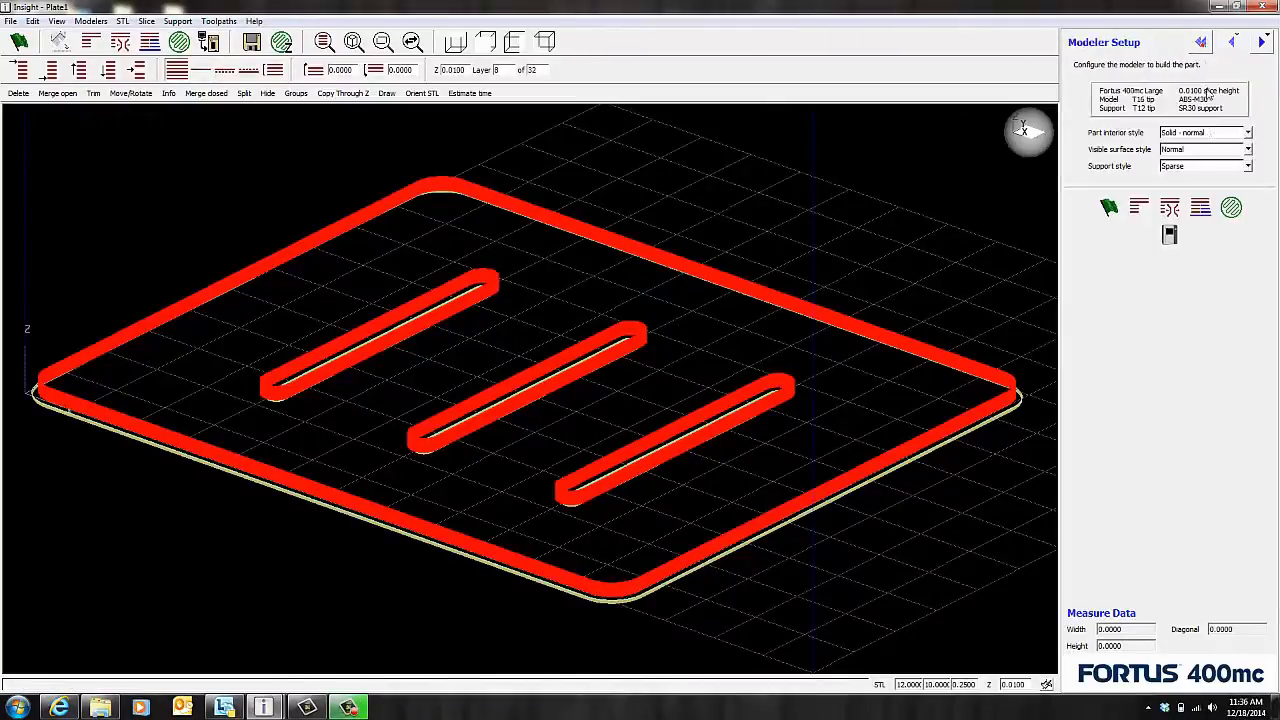
- Return to Modeler Setup and pick a different support style before moving to the Stairs job
left_click(1248, 166)
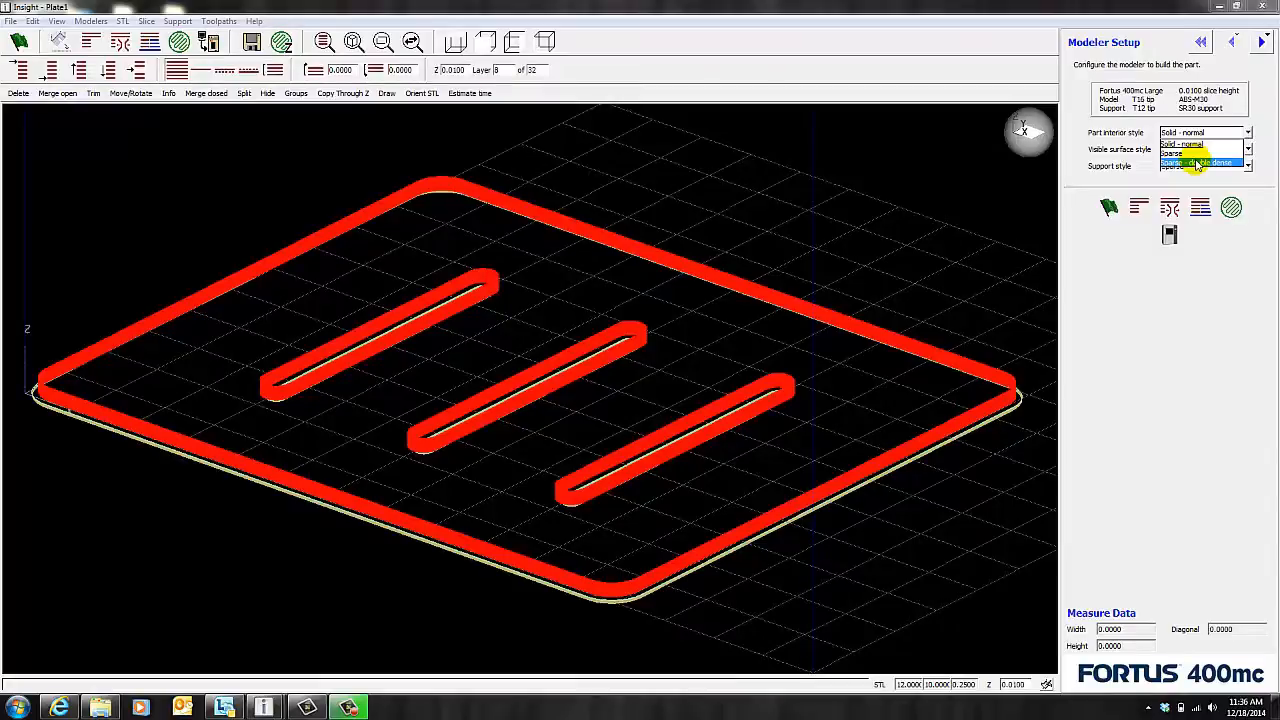
left_click(1196, 144)
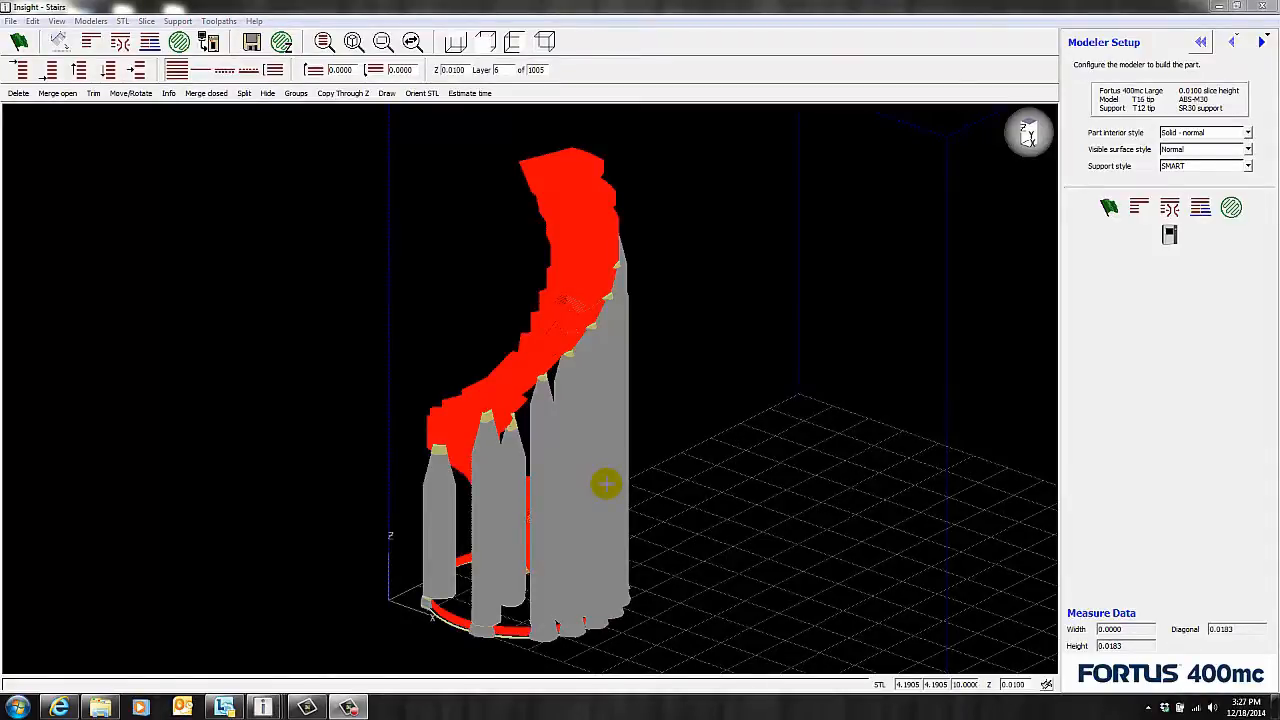
- Enable 'Use model material where possible' for the stair supports and regenerate SMART supports
left_click(178, 20)
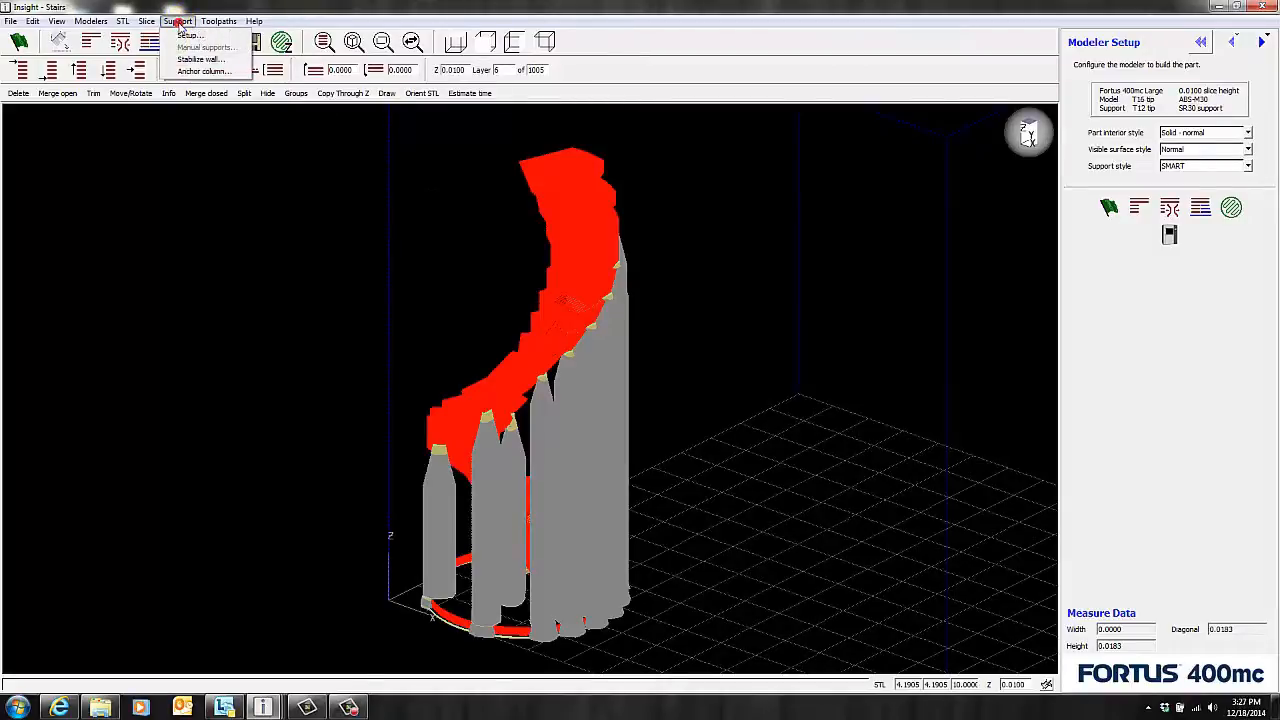
left_click(188, 36)
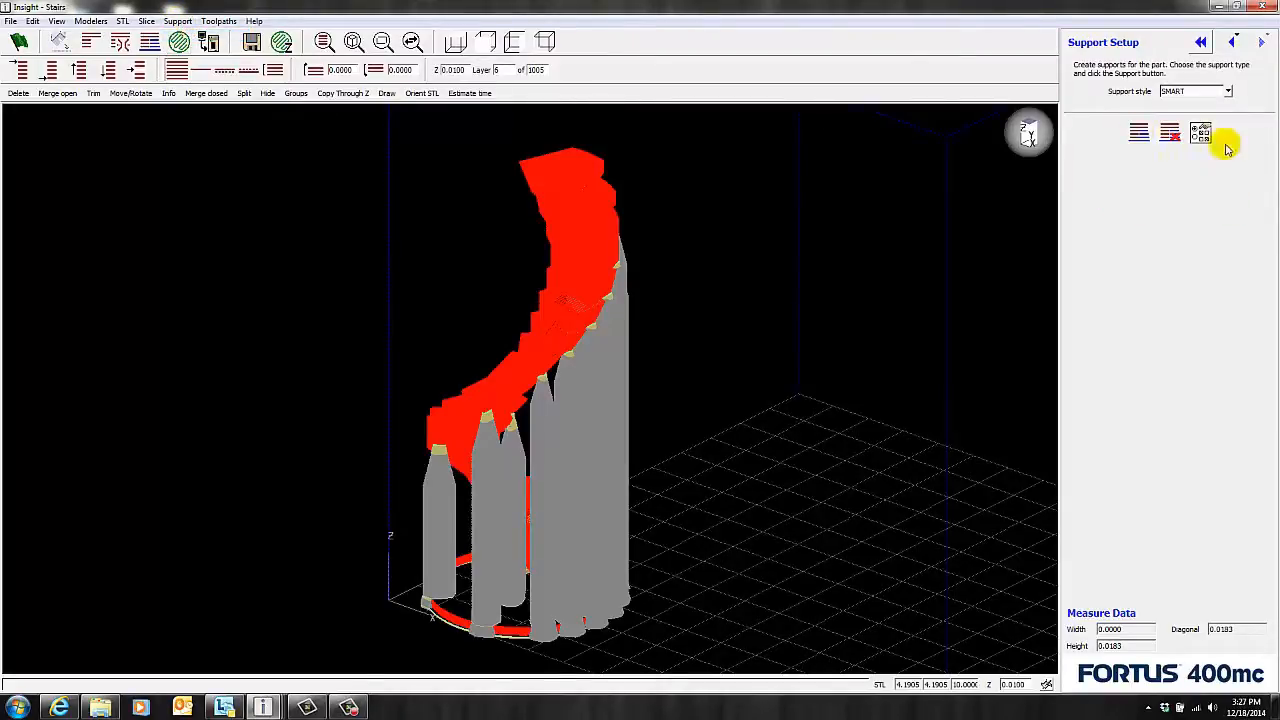
left_click(1200, 132)
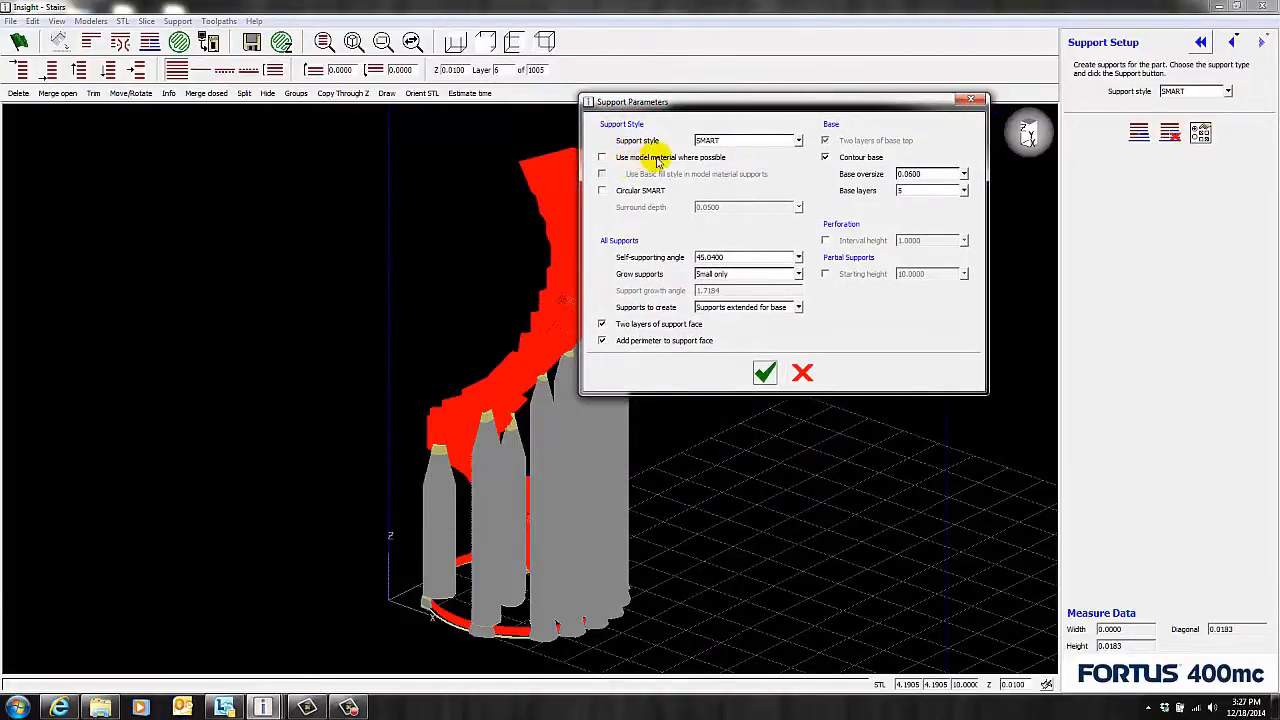
left_click(602, 156)
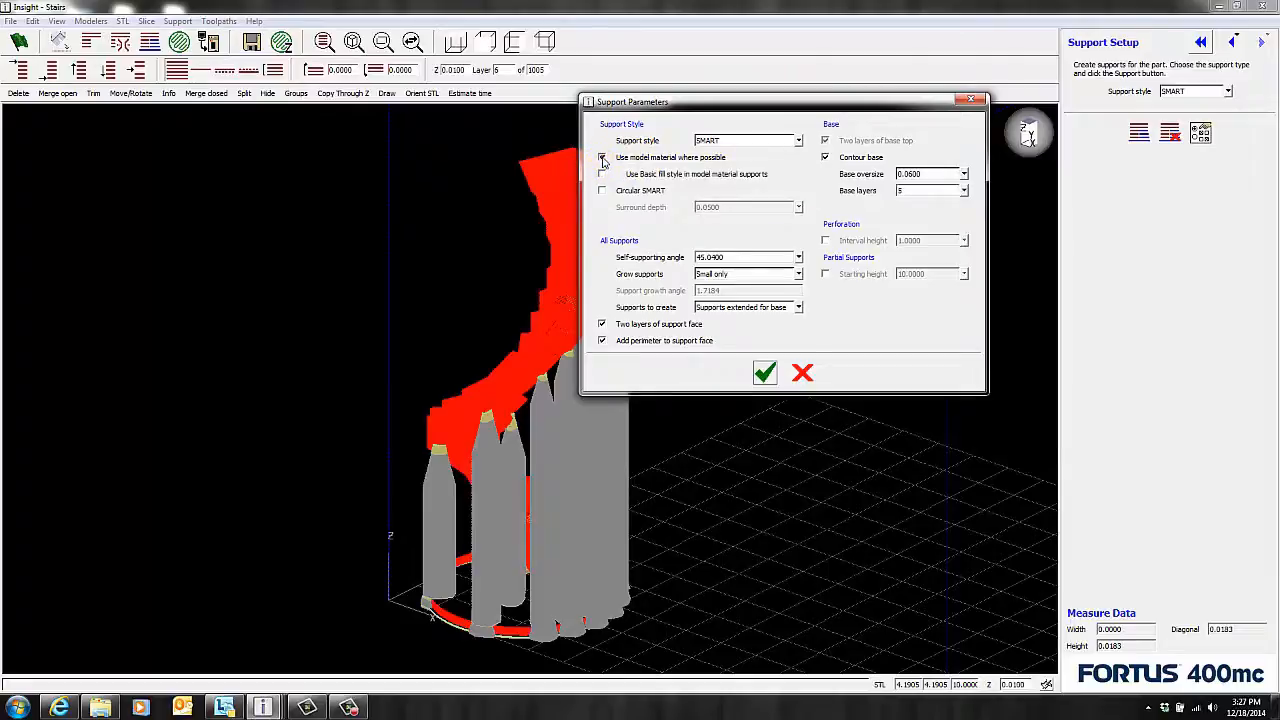
left_click(764, 372)
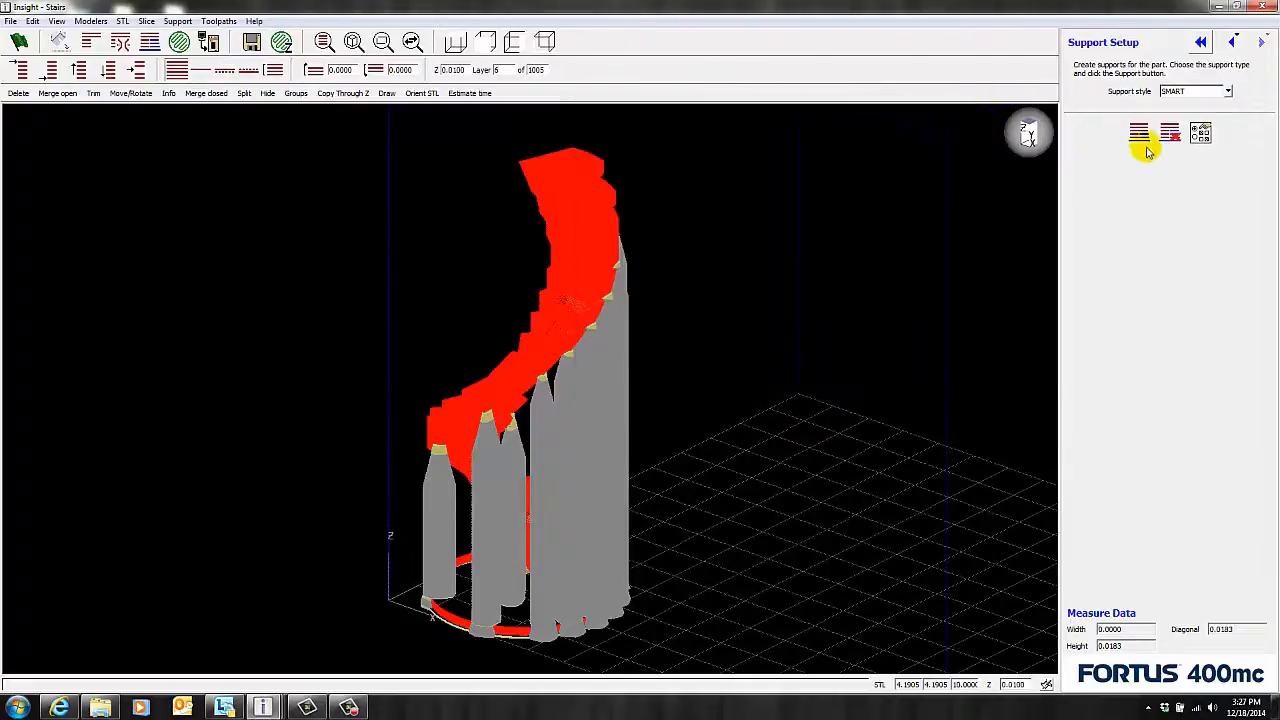
left_click(1140, 132)
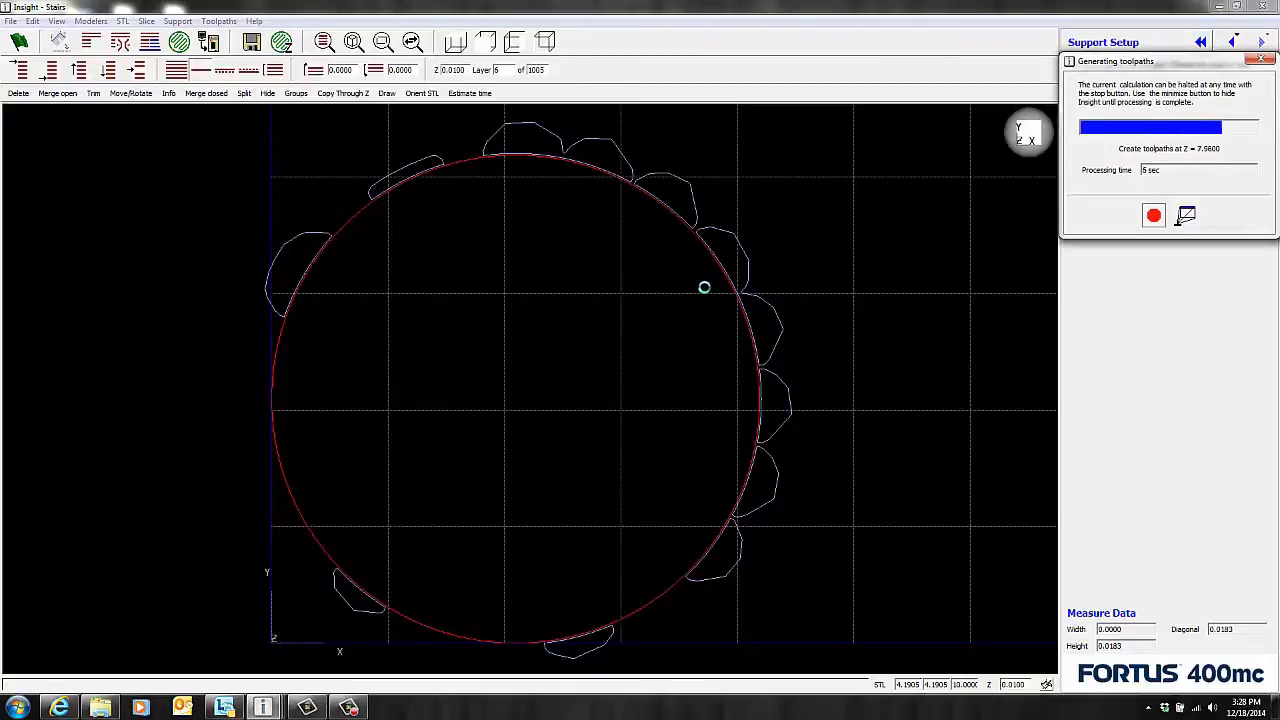
- View the staircase support towers recoloured as model material after toolpath generation
right_click(704, 288)
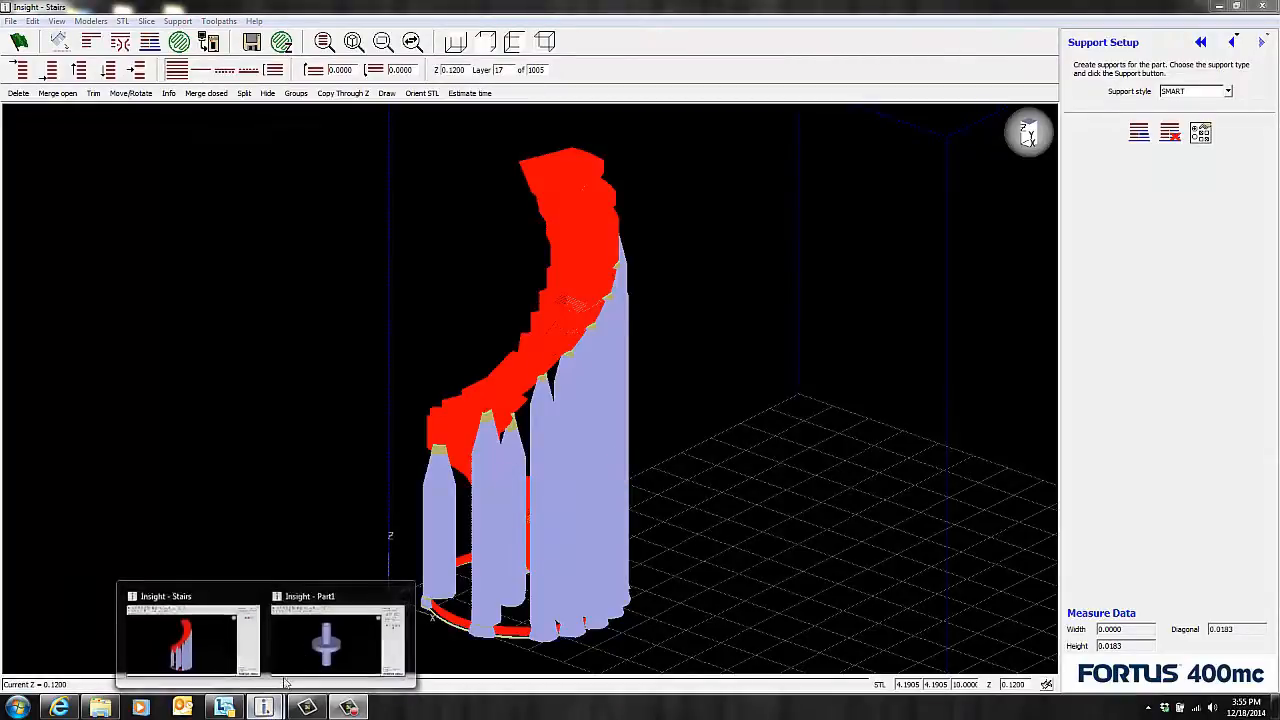
- Slice Part1 and allow its supports to use model material where possible
left_click(324, 640)
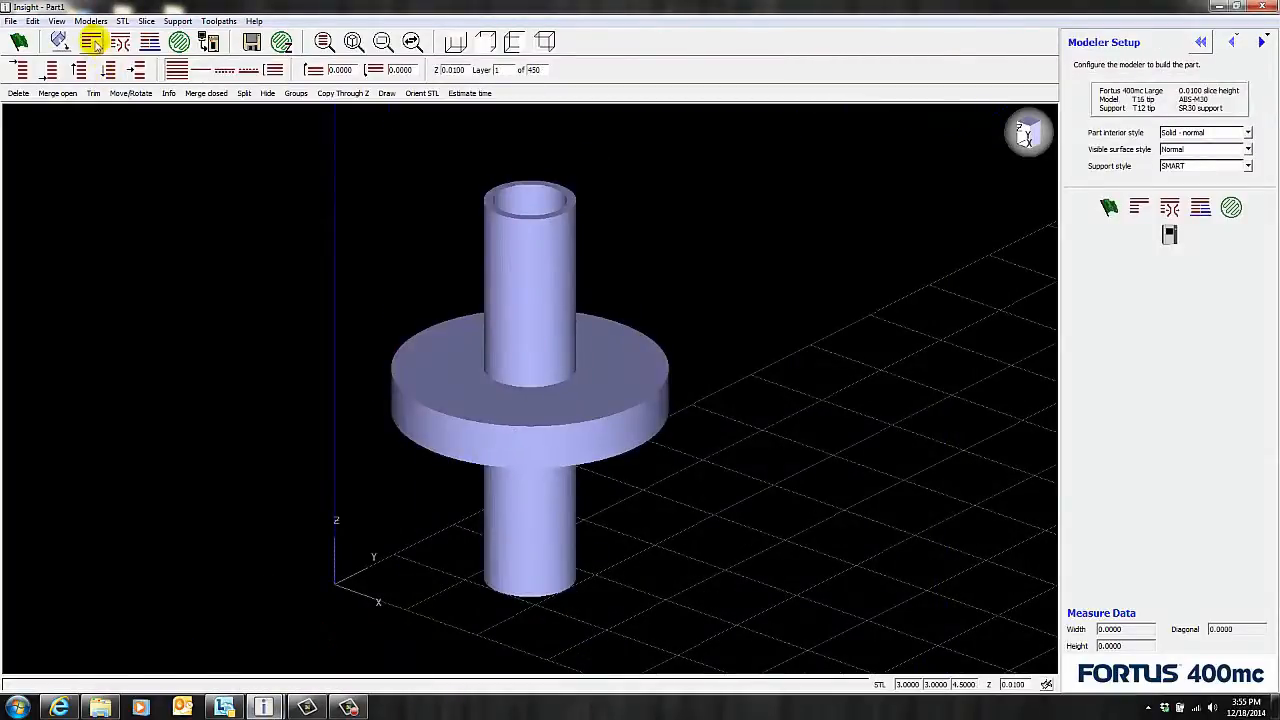
left_click(90, 40)
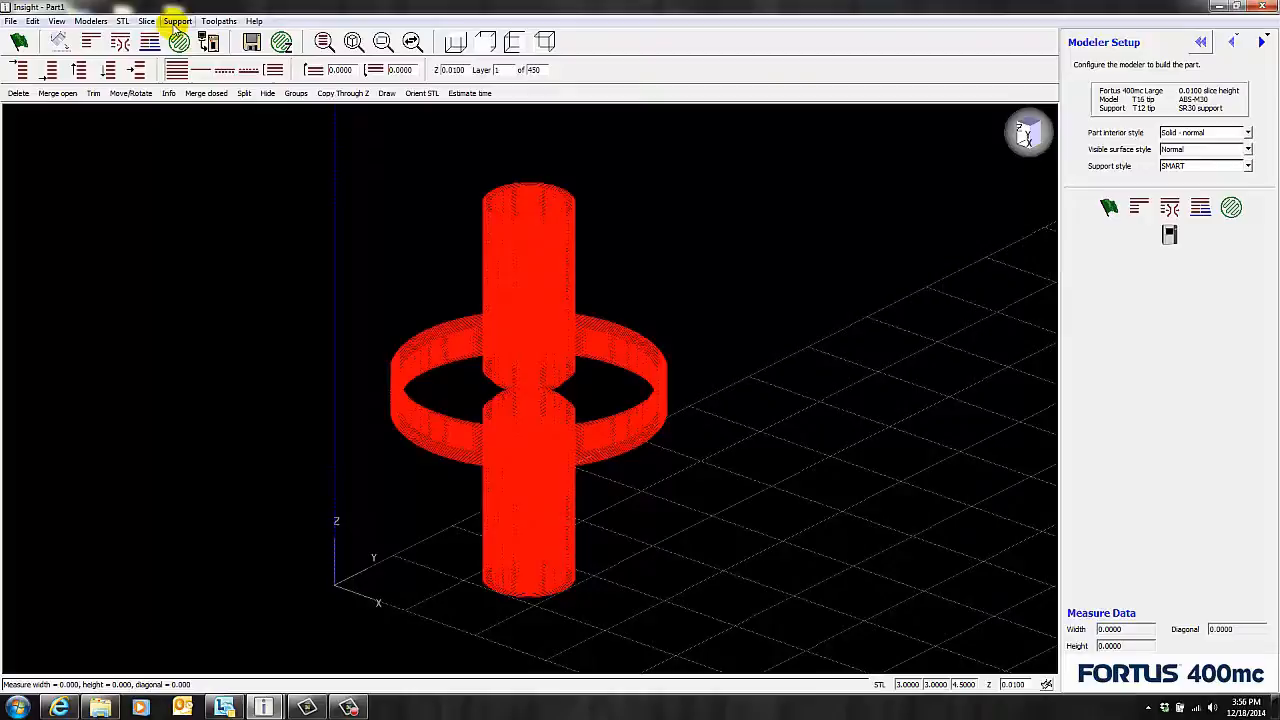
left_click(176, 20)
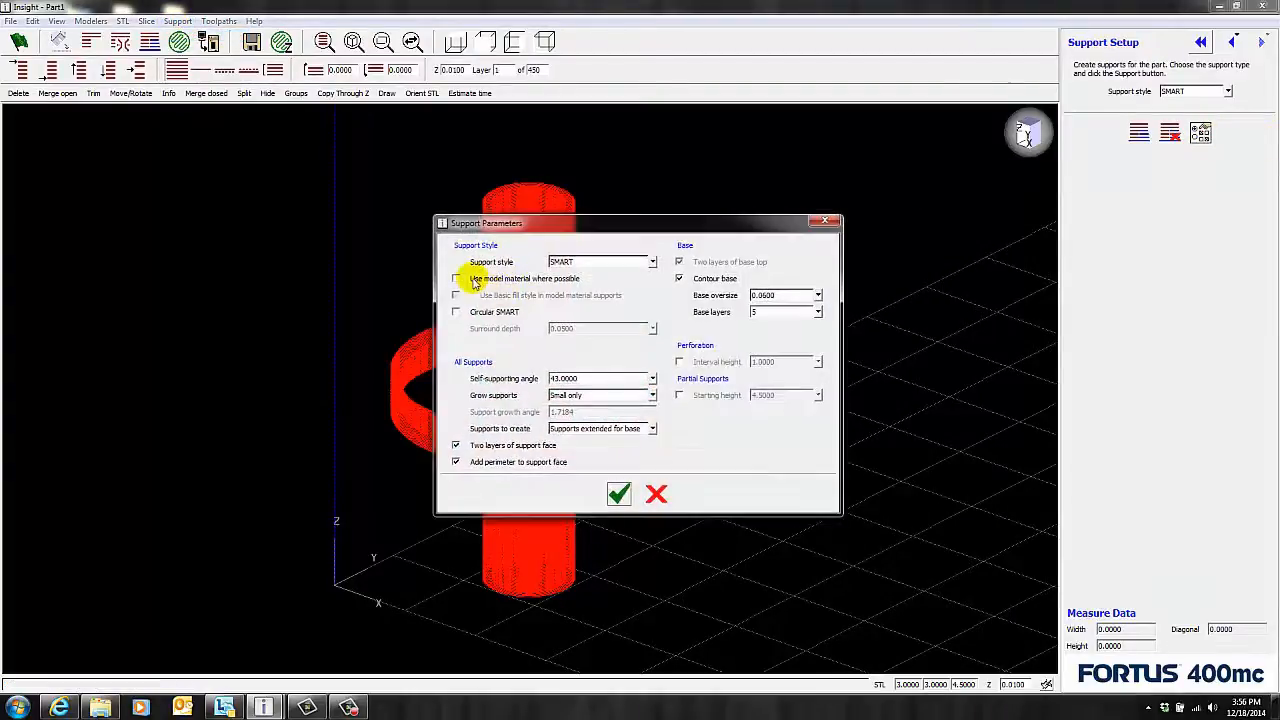
left_click(618, 494)
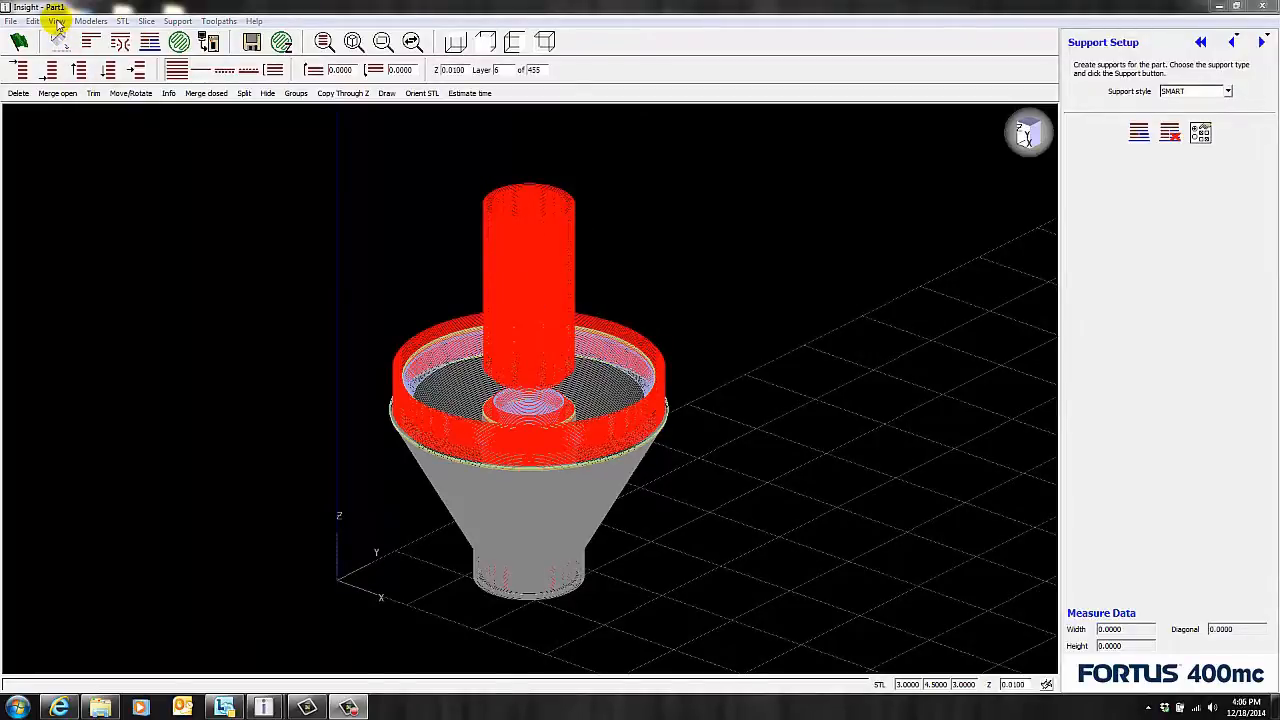
- Hide the chosen curve colour, then bring up the Custom Groups tools for the cone part
left_click(90, 42)
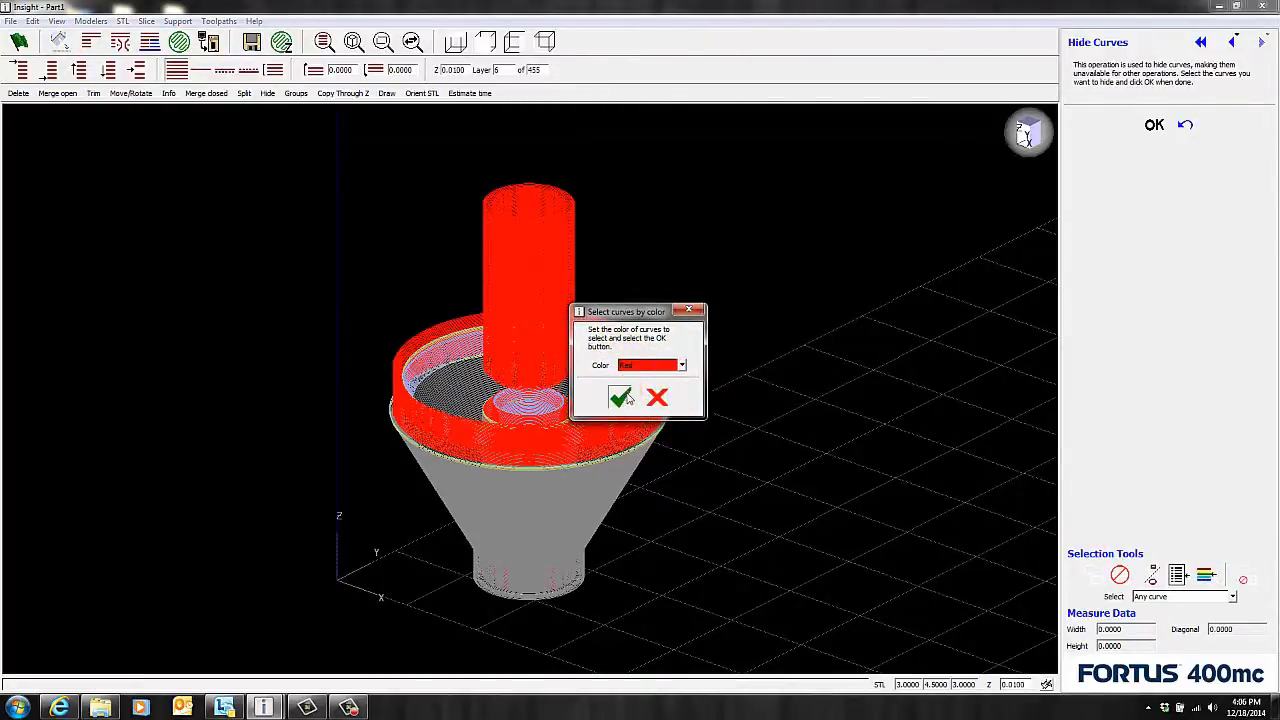
left_click(620, 396)
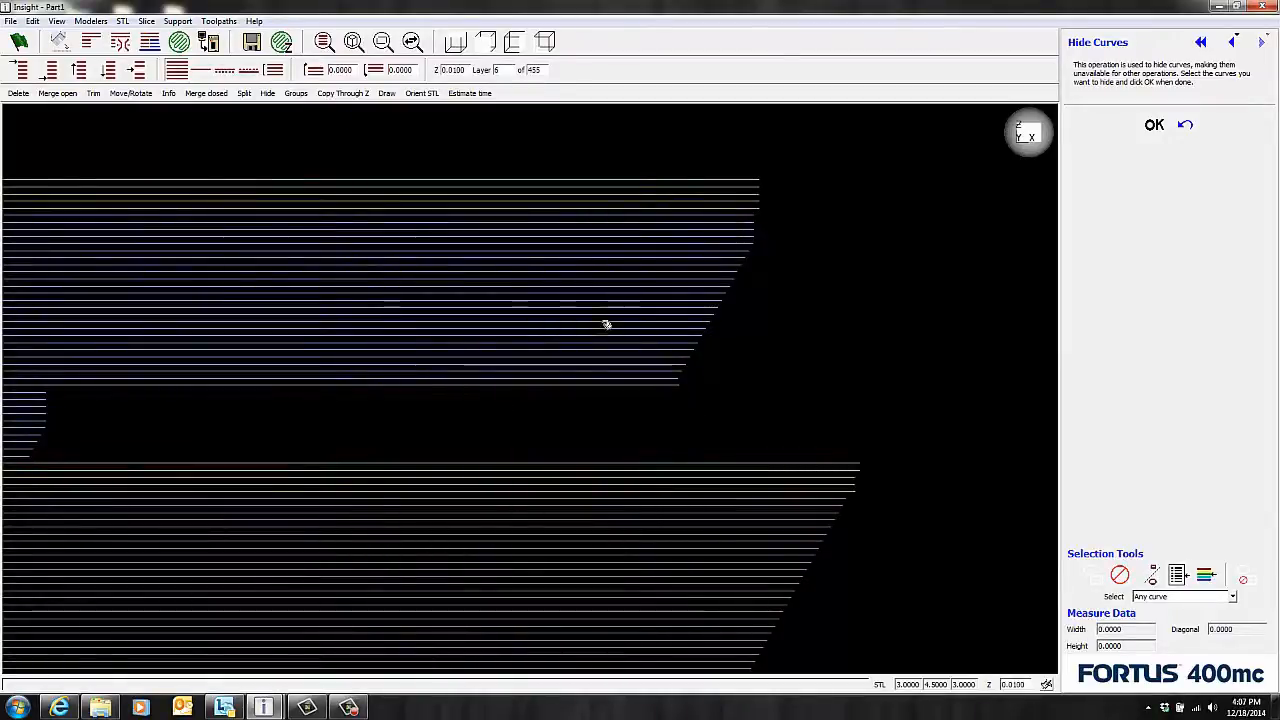
mouse_move(680, 276)
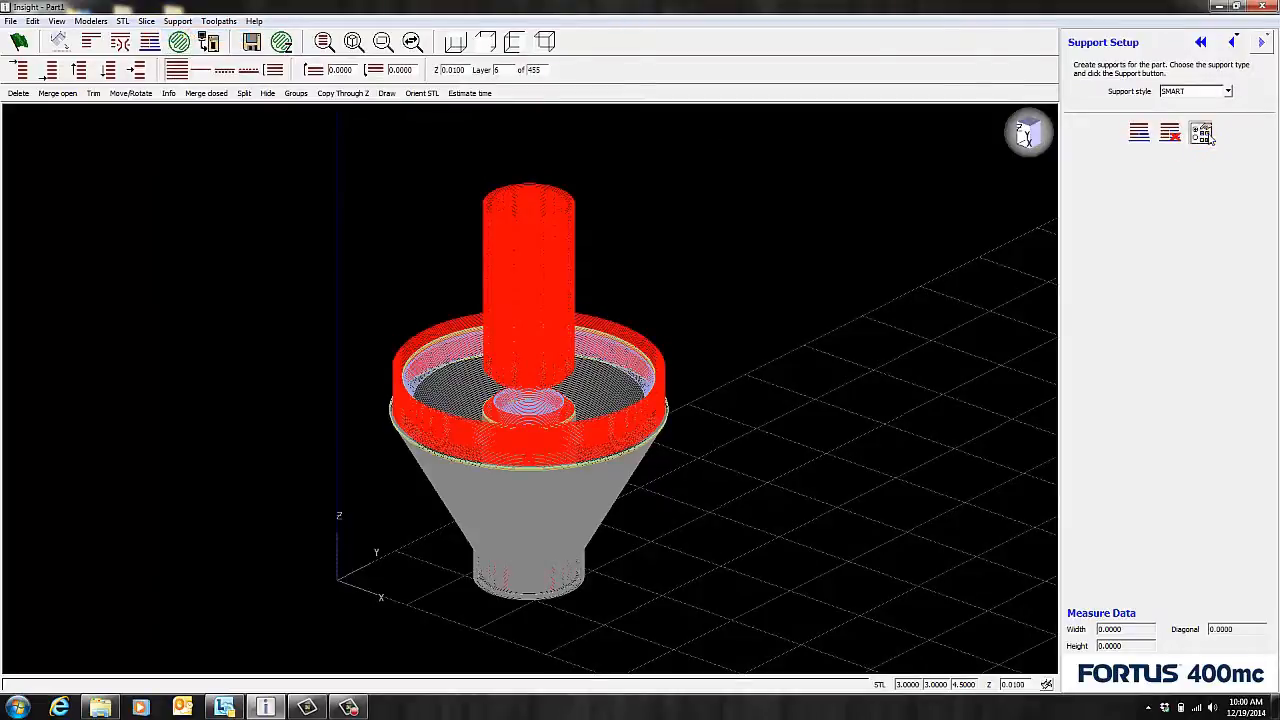
left_click(1200, 132)
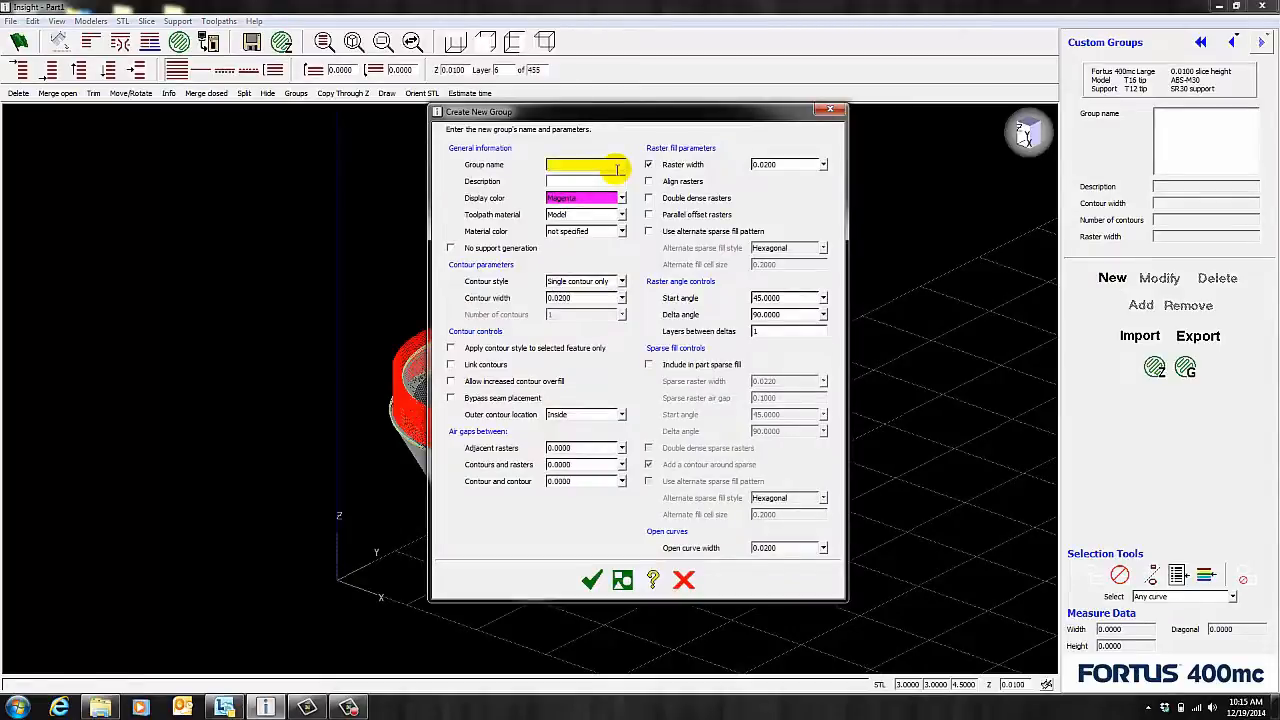
- Name the new group 'model swap', load the Support template, and set its toolpath material to Model
type("model swap")
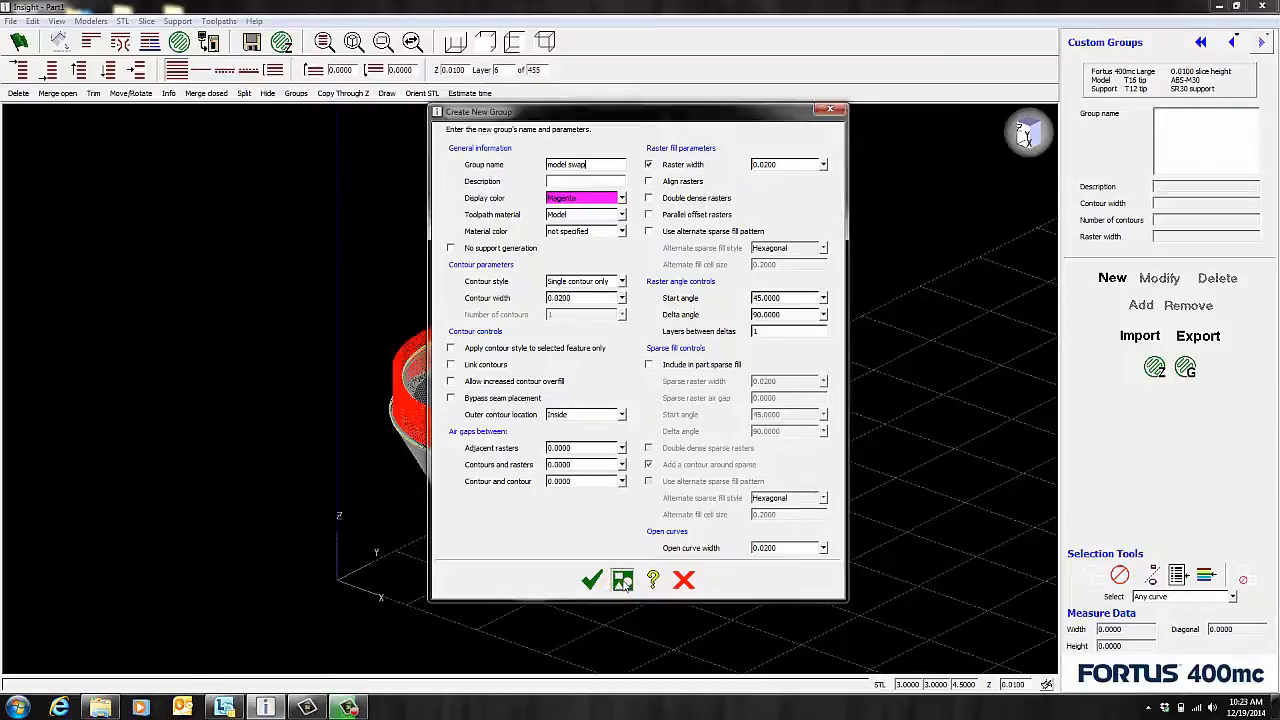
left_click(622, 580)
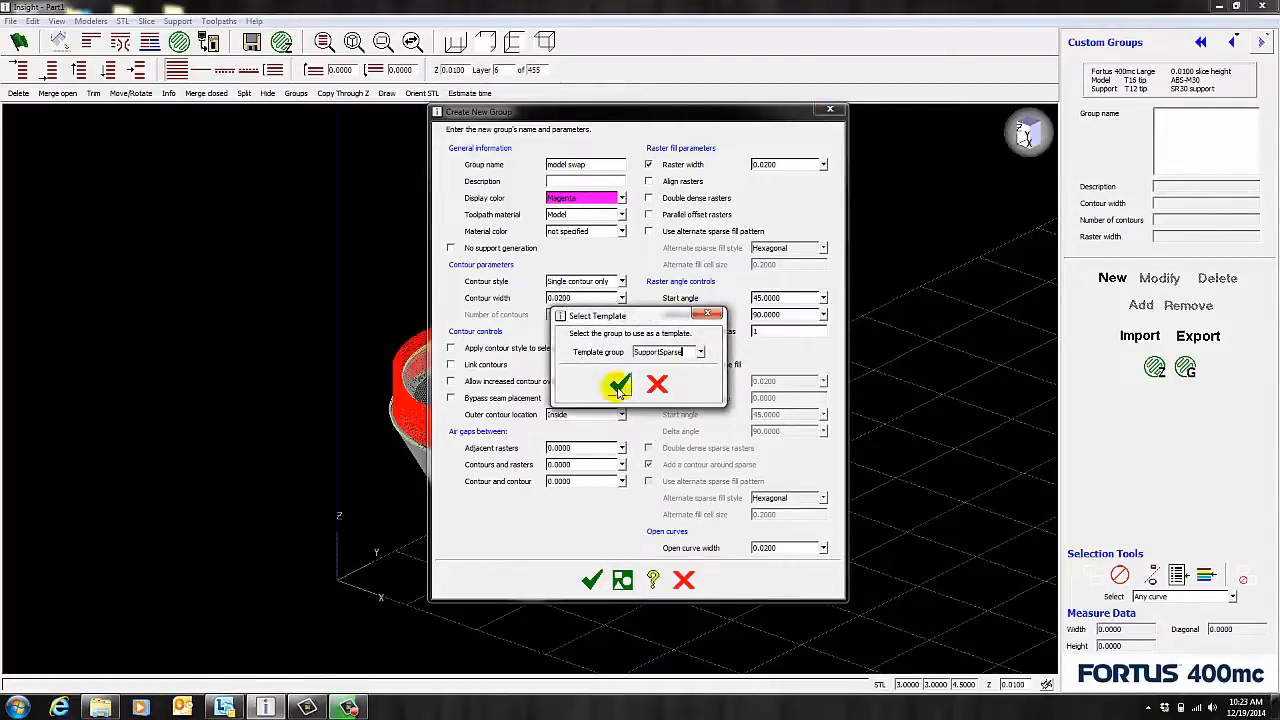
left_click(616, 386)
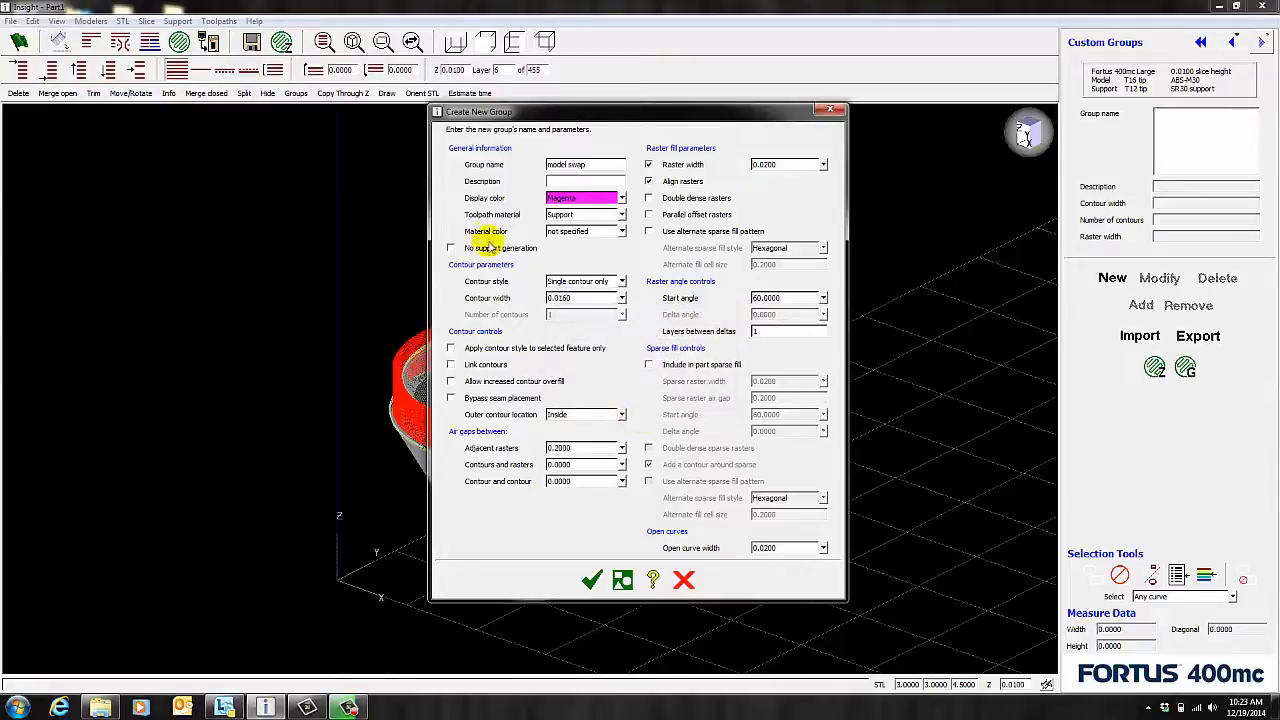
left_click(620, 214)
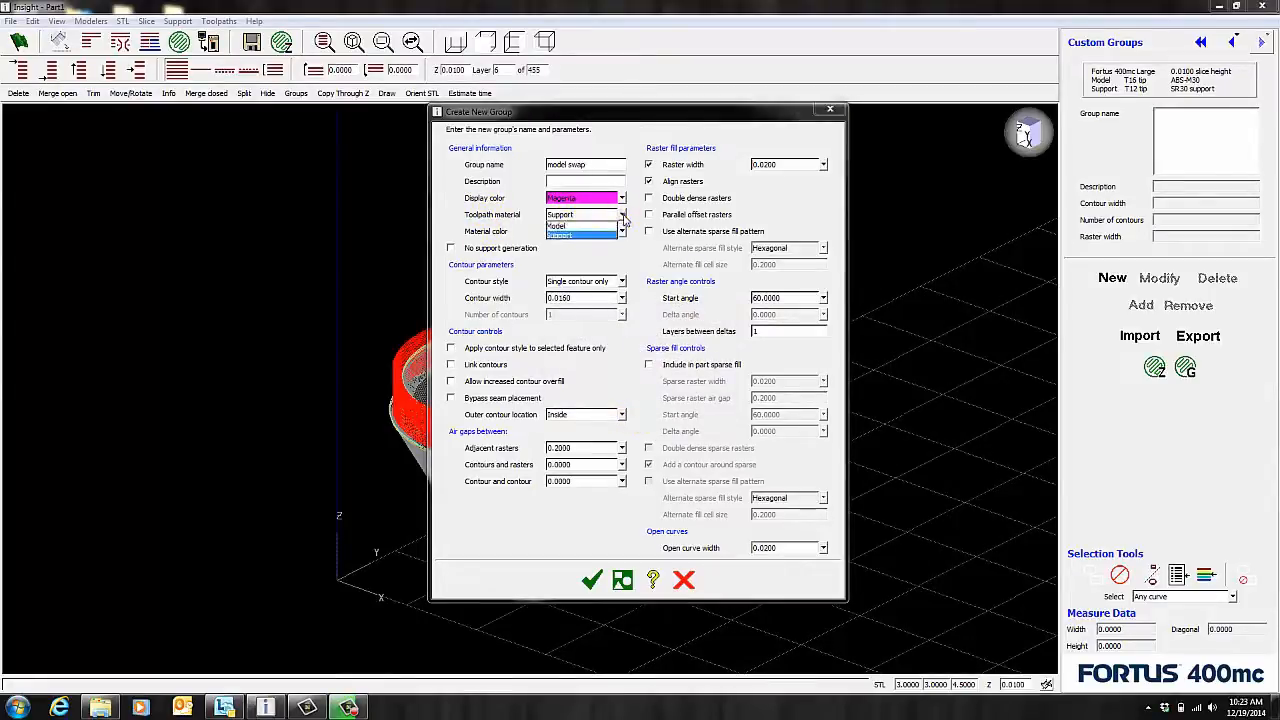
left_click(592, 580)
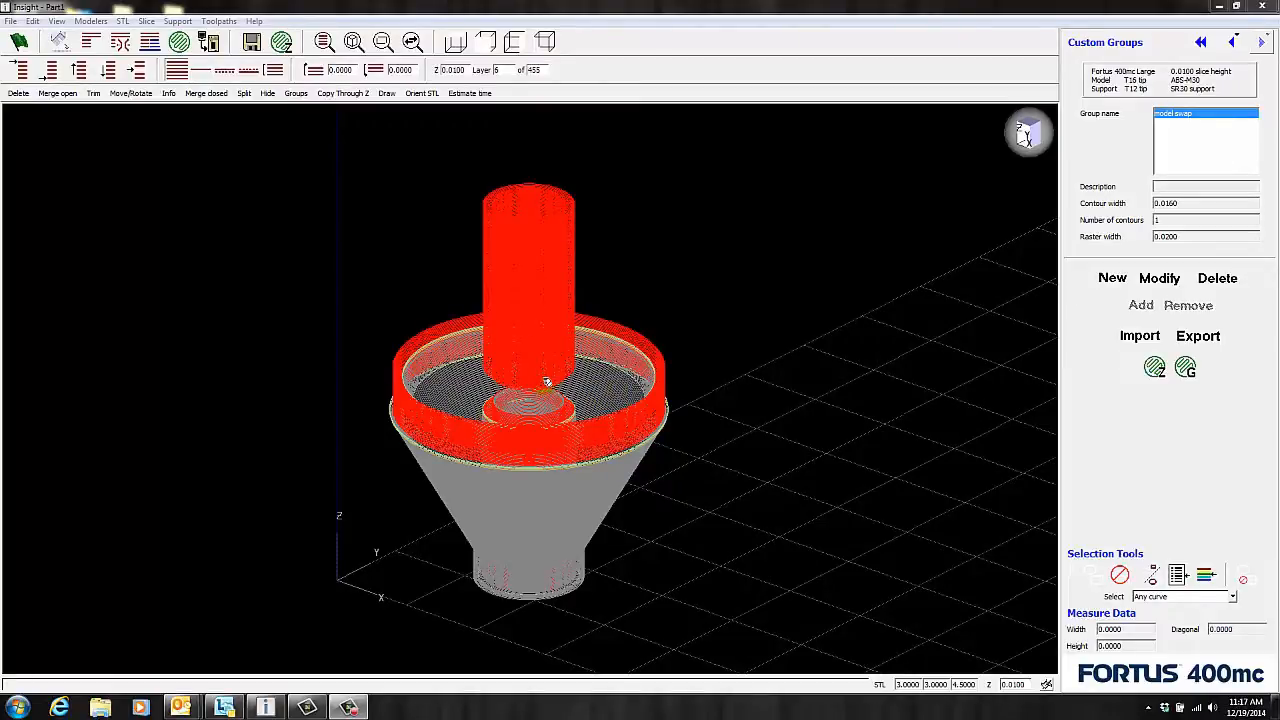
mouse_move(540, 670)
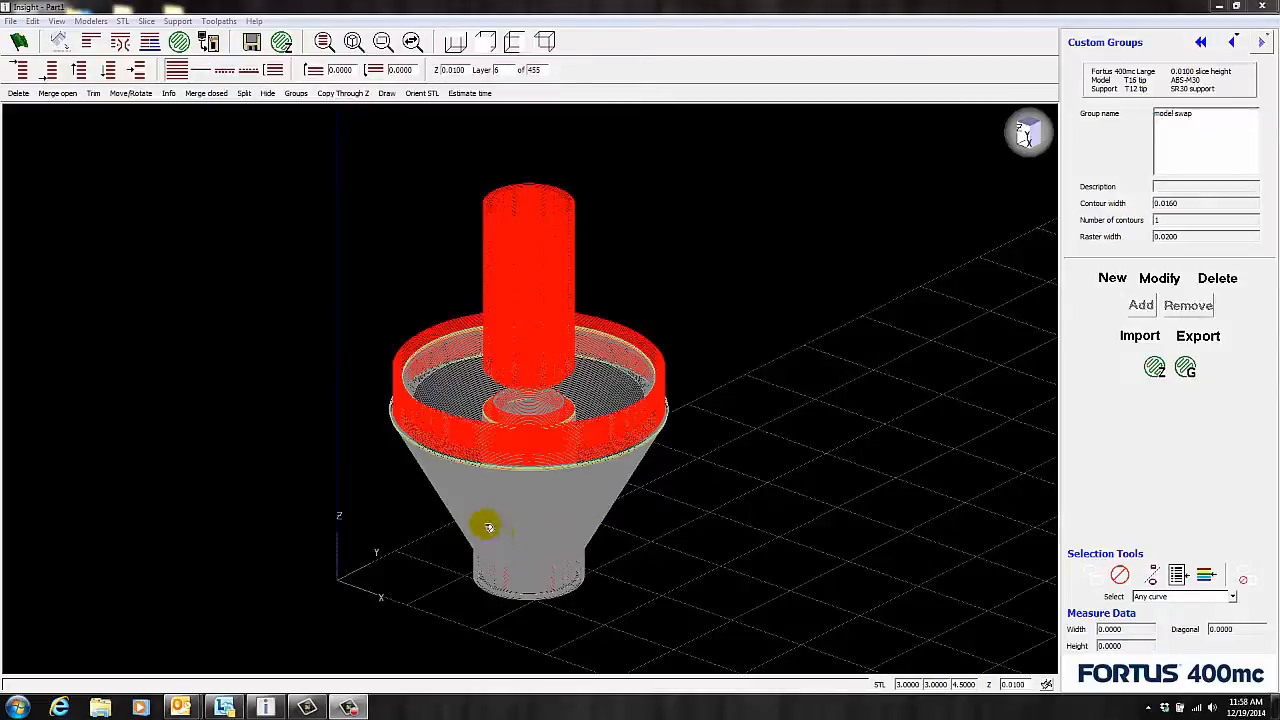
mouse_move(532, 530)
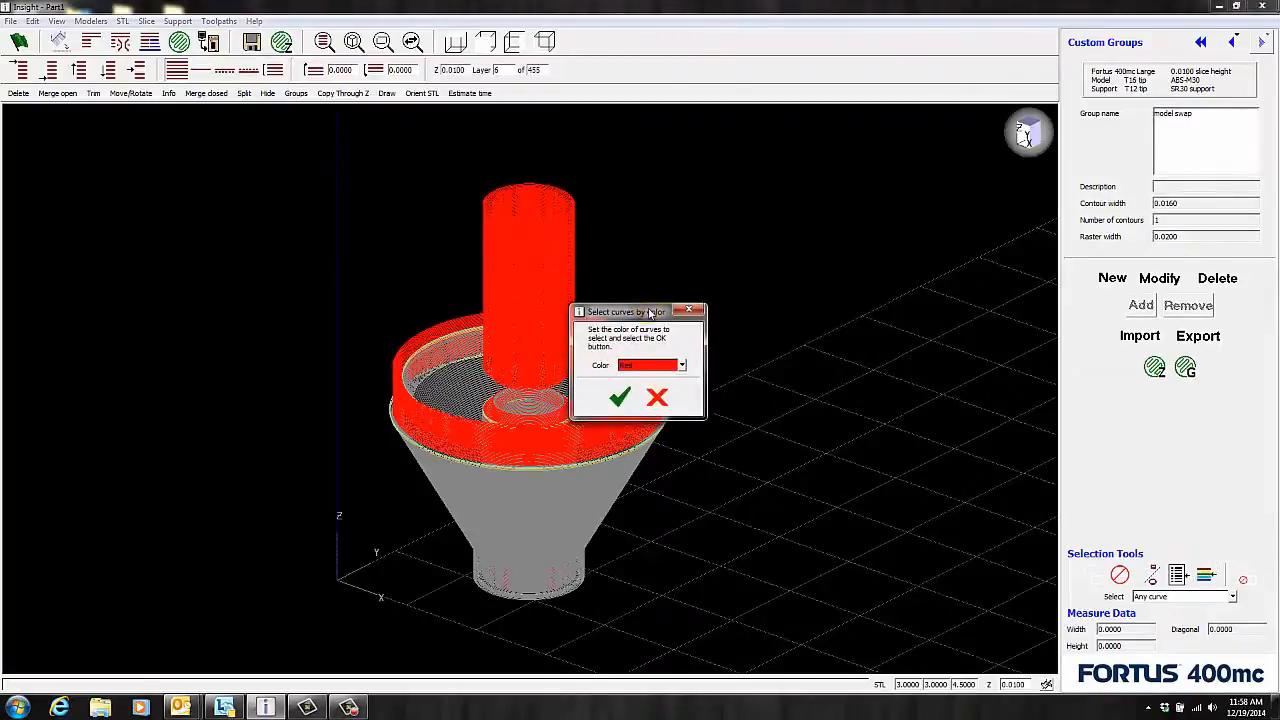
- Select all curves of the cone's colour, ready to add them to the 'model swap' group
left_click(684, 364)
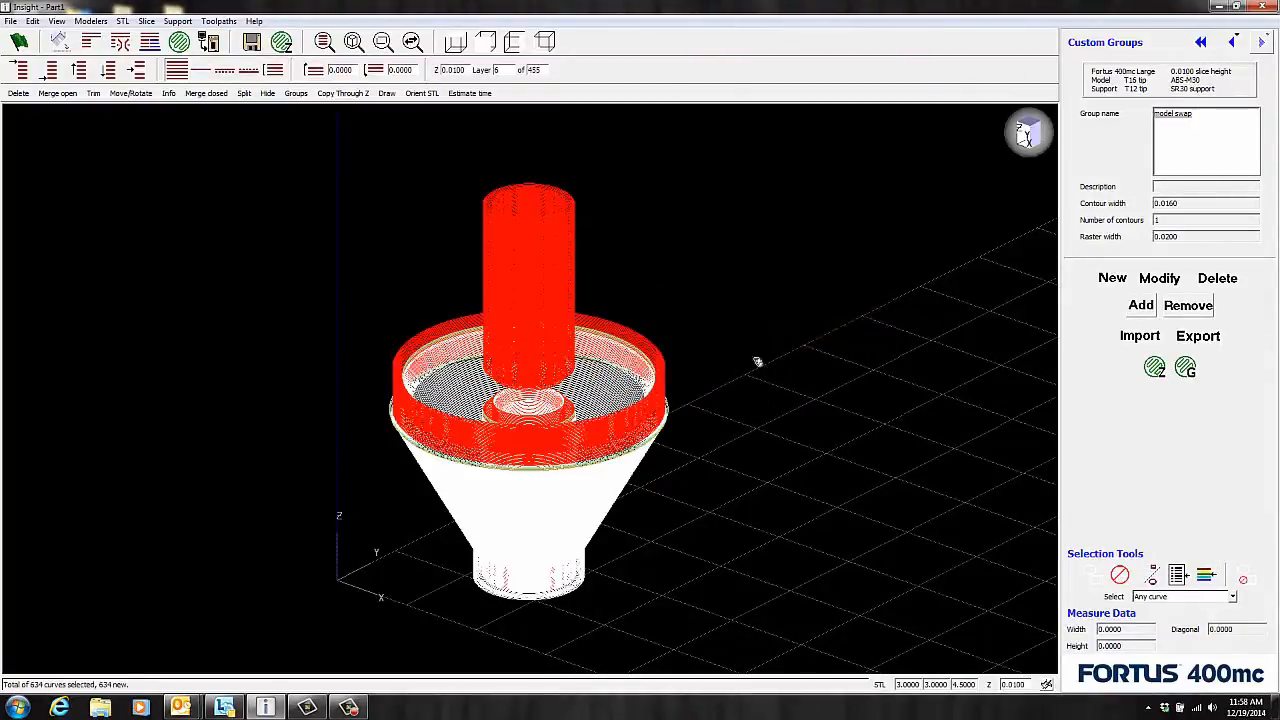
mouse_move(712, 444)
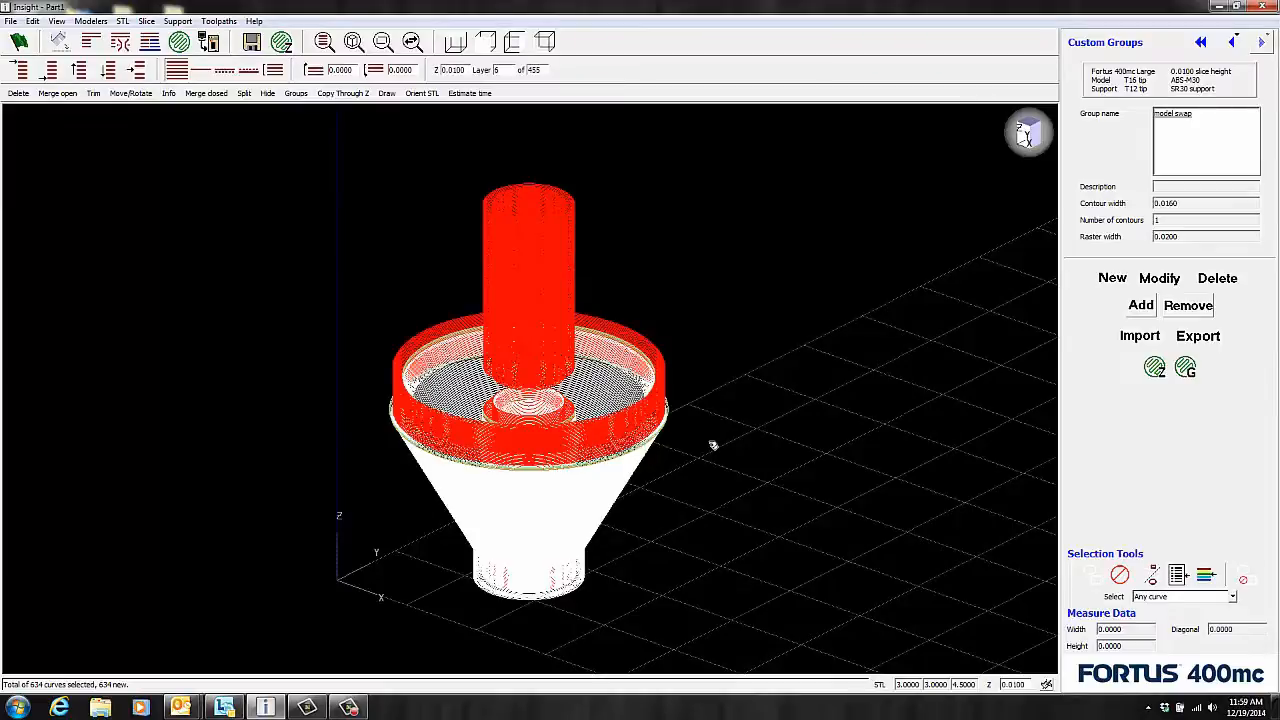
mouse_move(1080, 308)
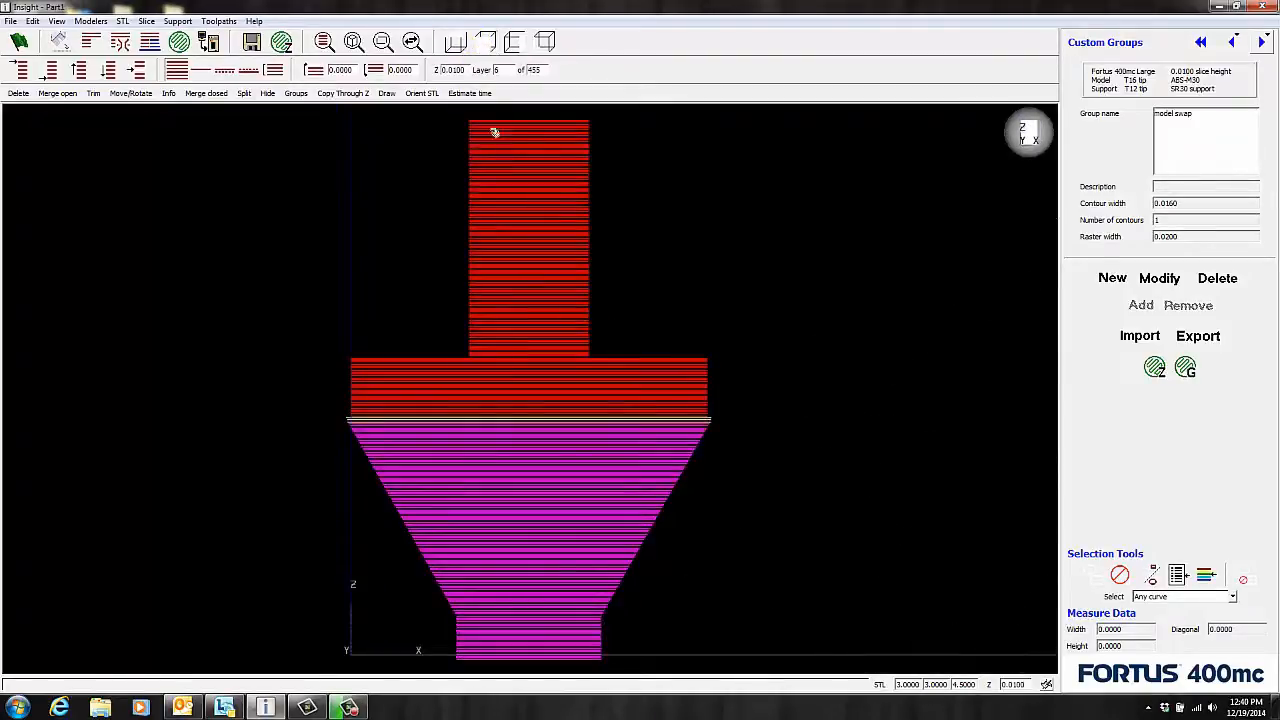
- Hide the red tower curves using Hide Curves selection by colour
left_click(56, 20)
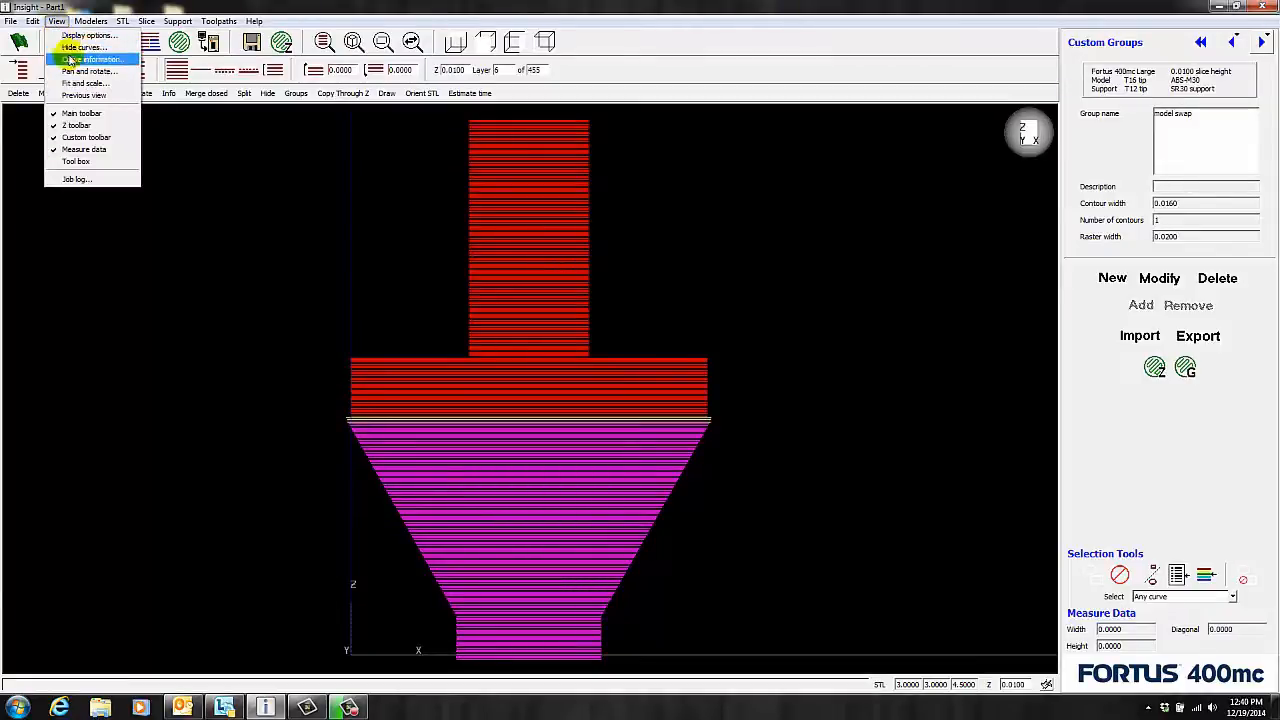
left_click(82, 48)
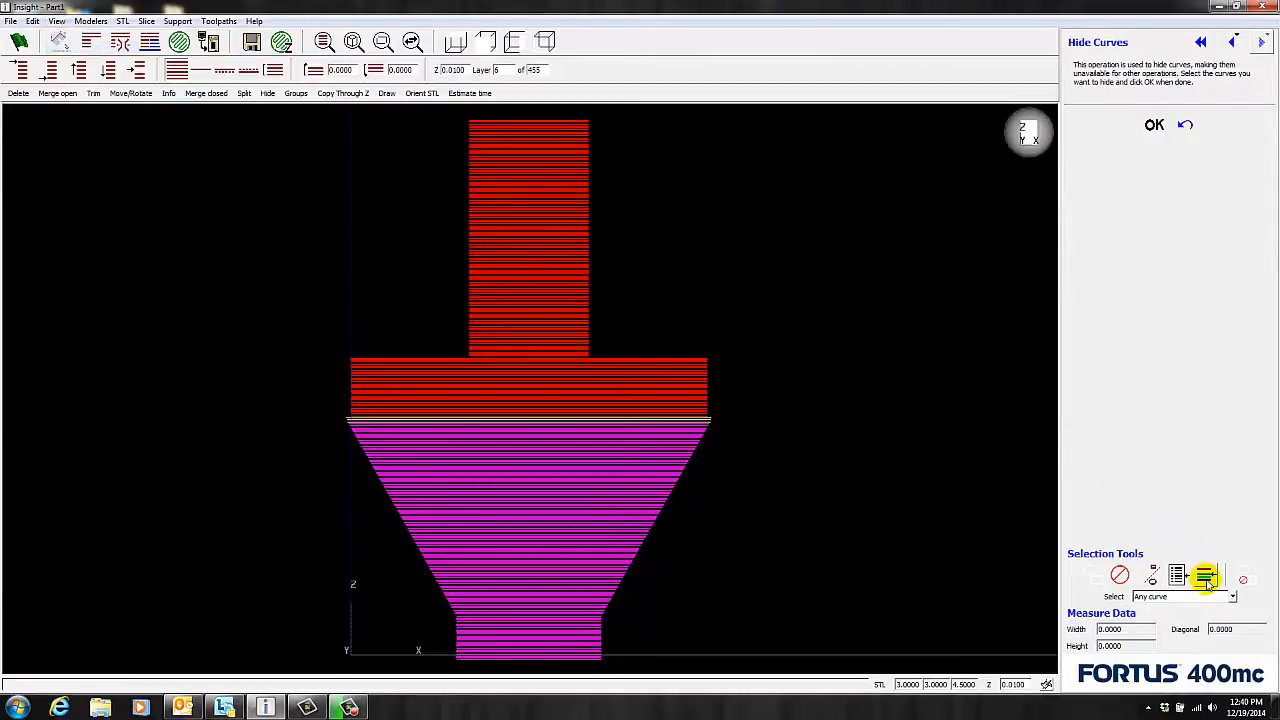
left_click(1204, 576)
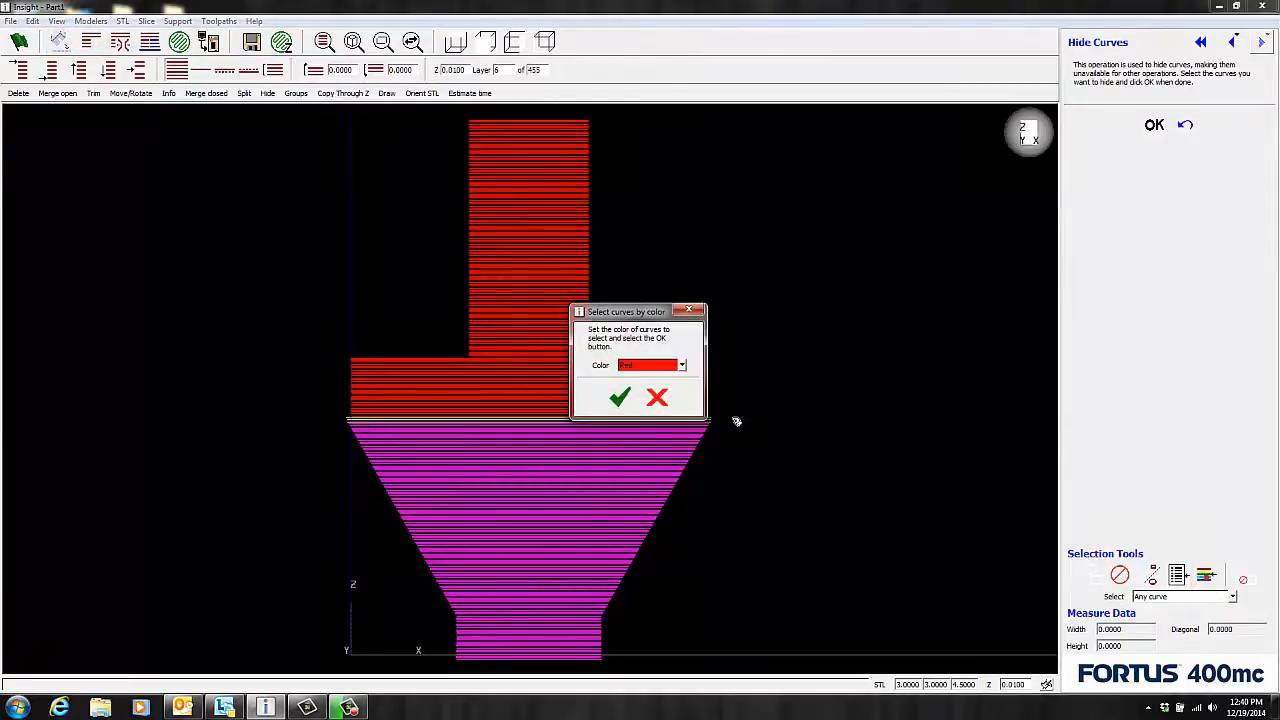
left_click(620, 396)
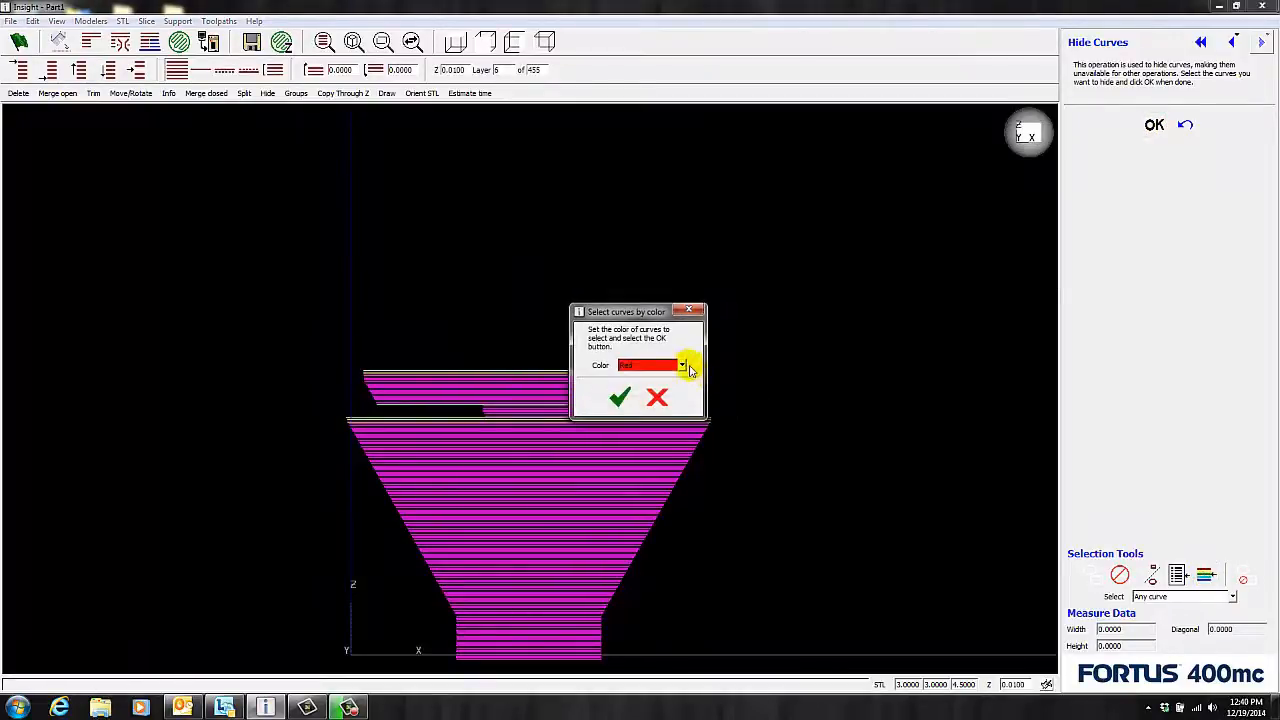
- Hide the light green curves as well, leaving only the magenta cone layers visible
left_click(682, 364)
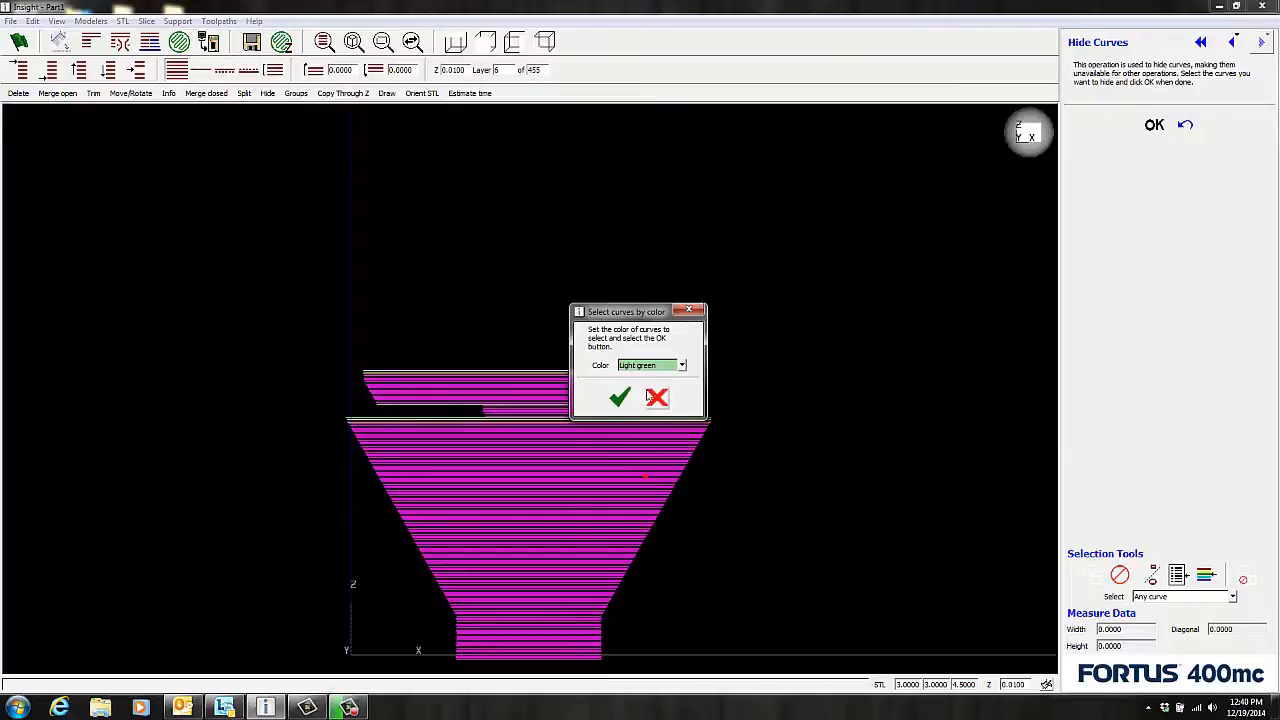
left_click(620, 398)
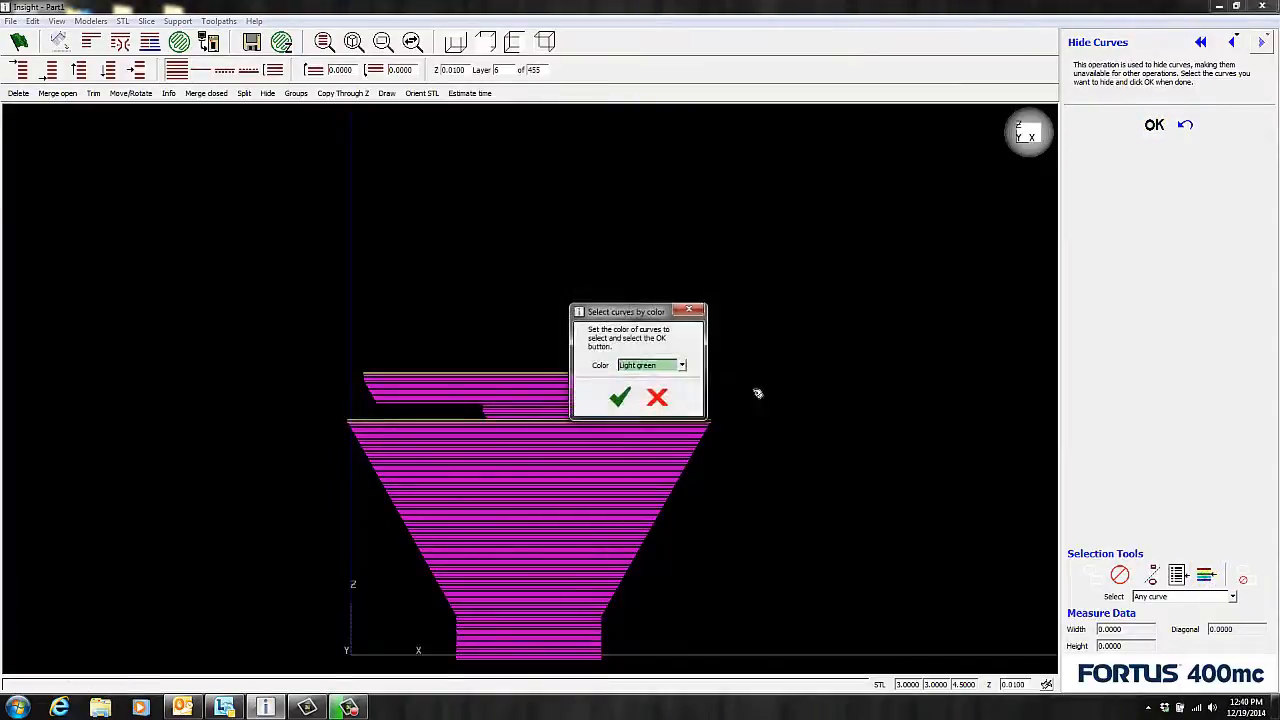
left_click(680, 364)
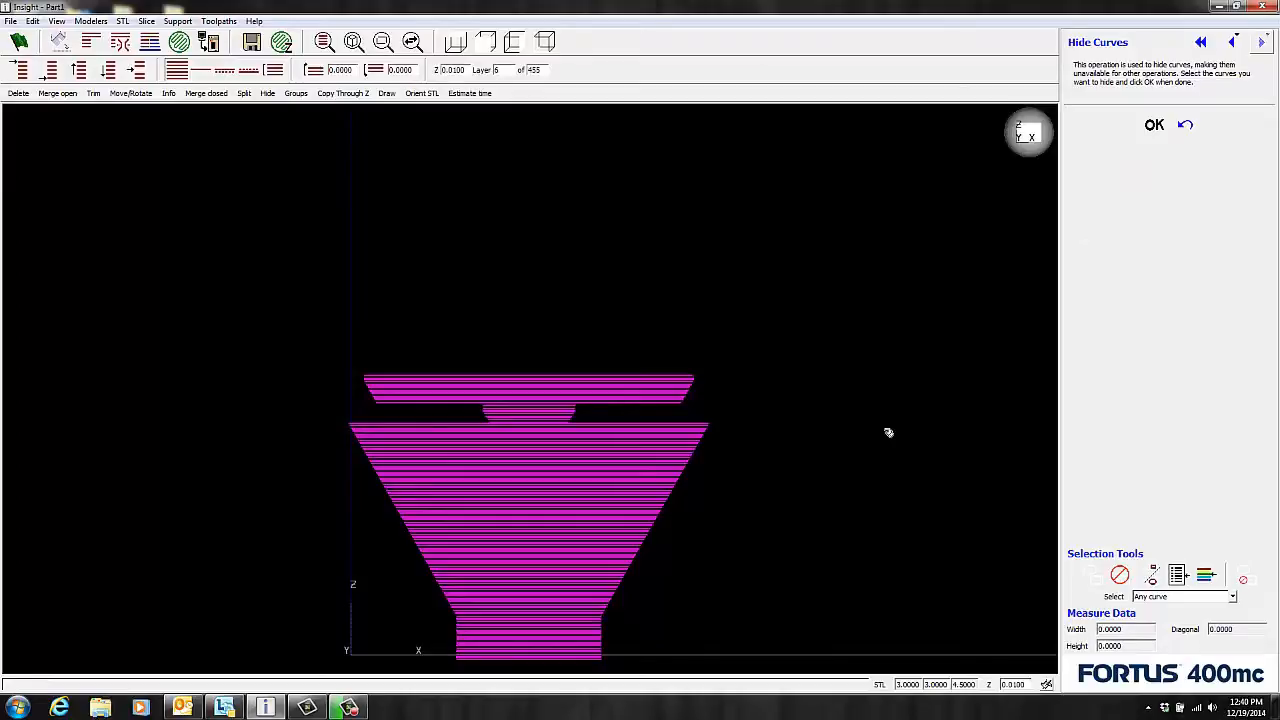
mouse_move(854, 424)
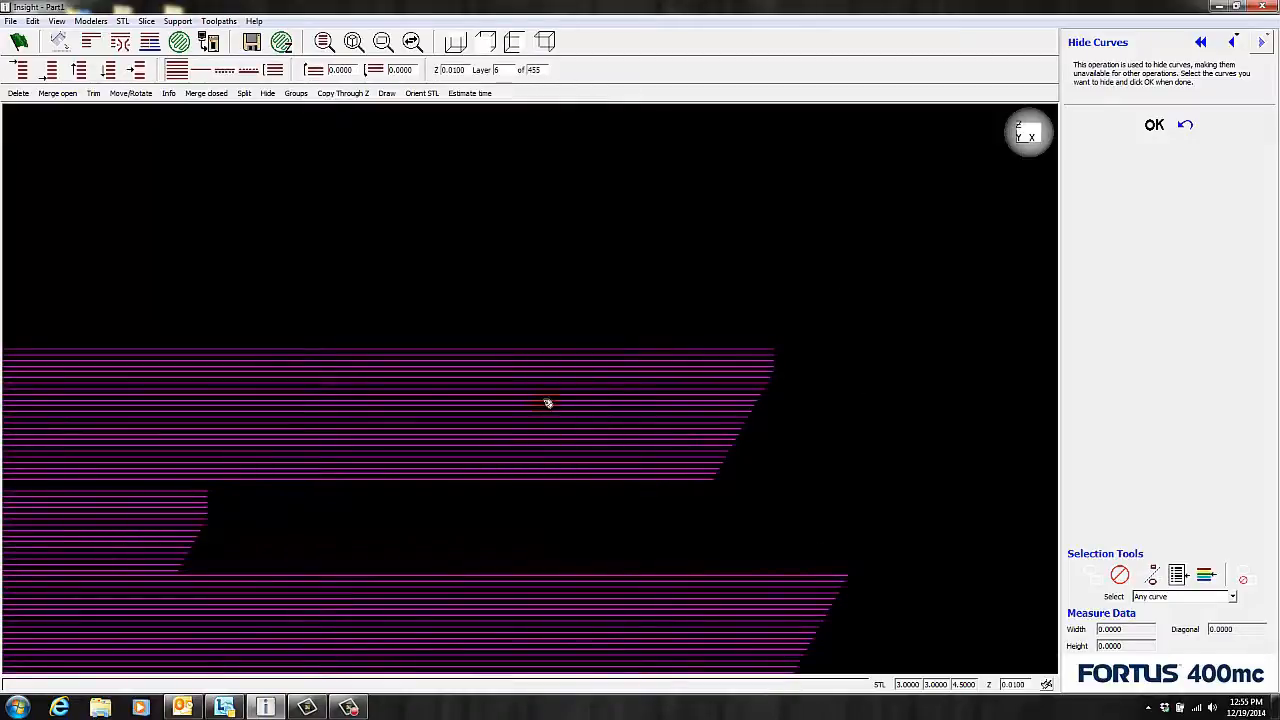
- Remove the box-selected top rim layers from the 'model swap' custom group
left_click(218, 20)
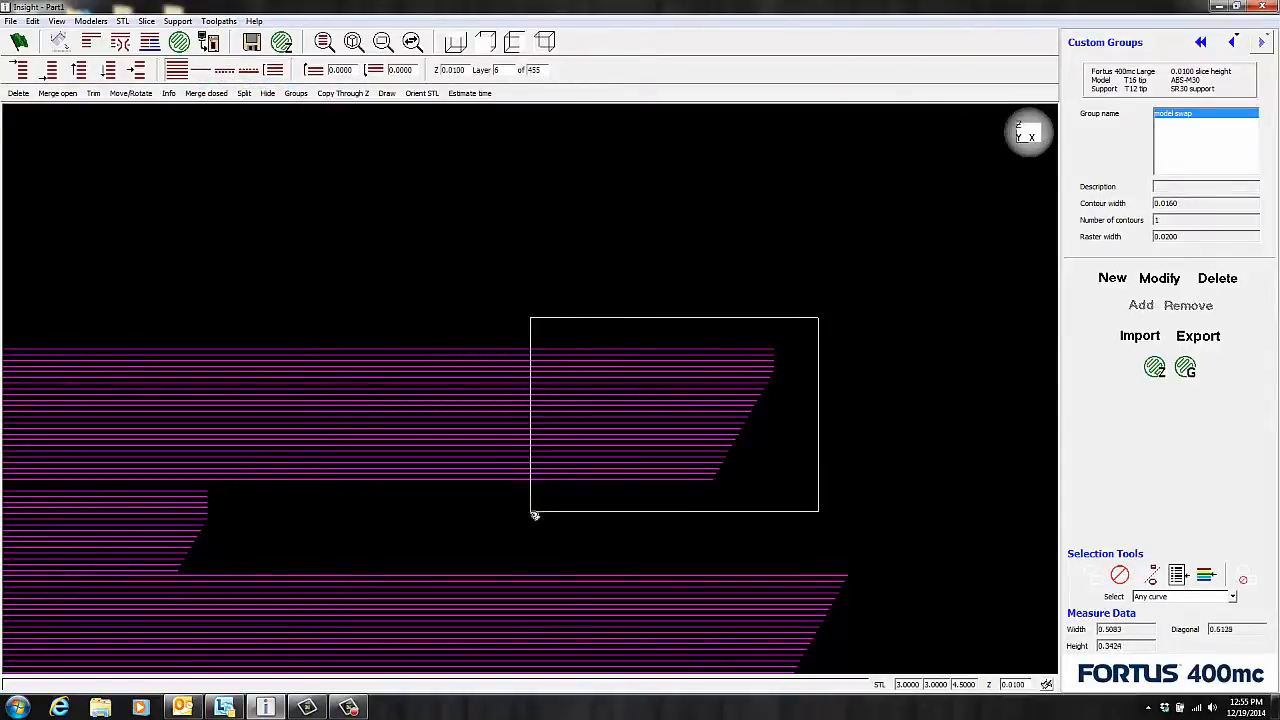
left_click(1188, 304)
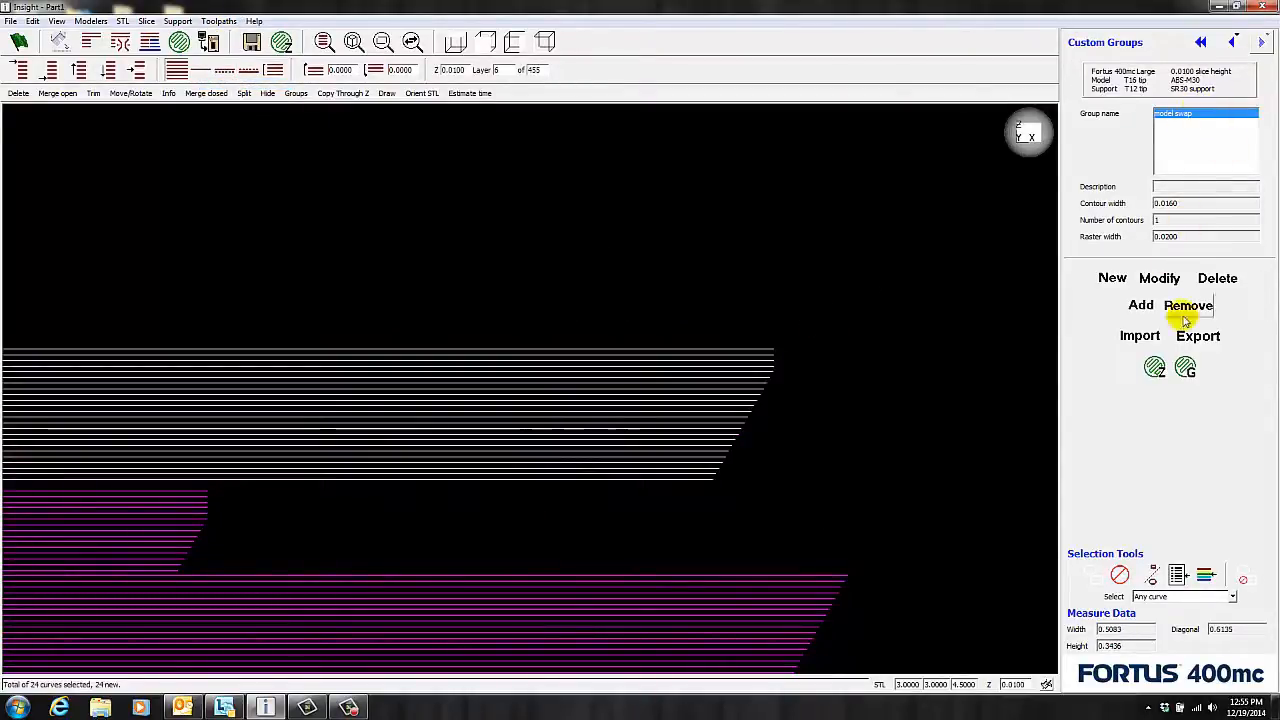
left_click(1188, 304)
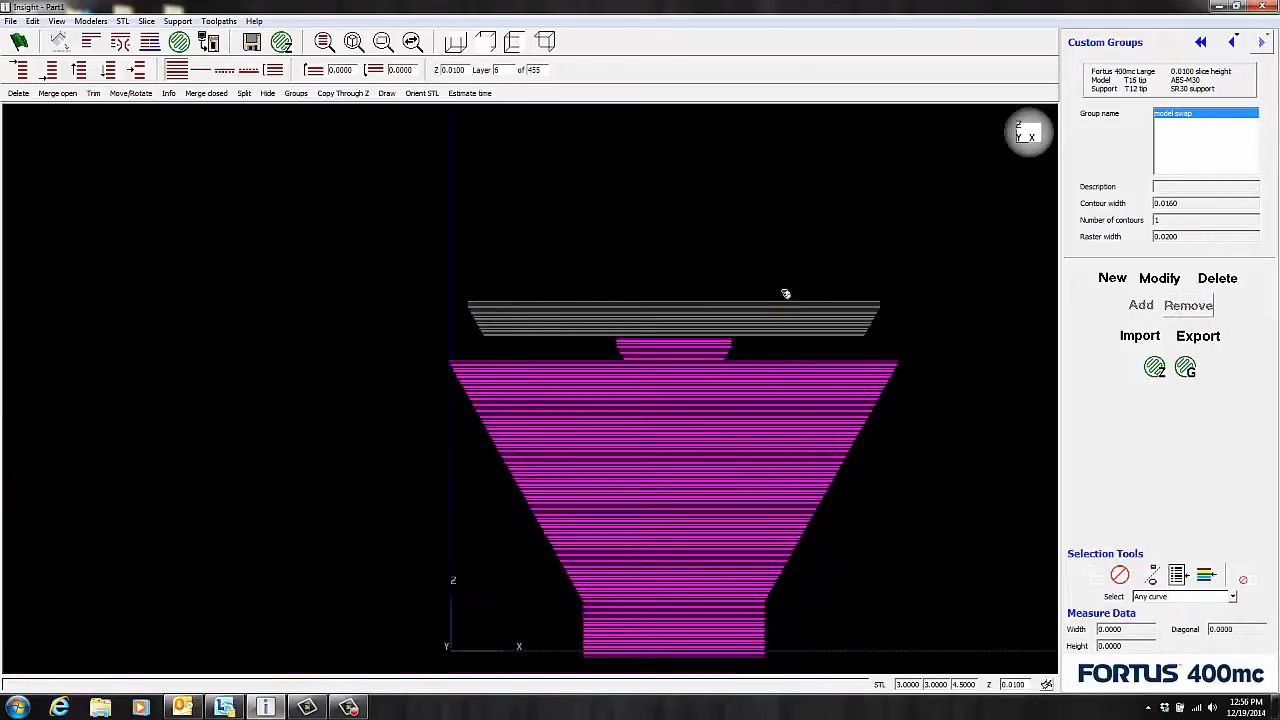
mouse_move(832, 304)
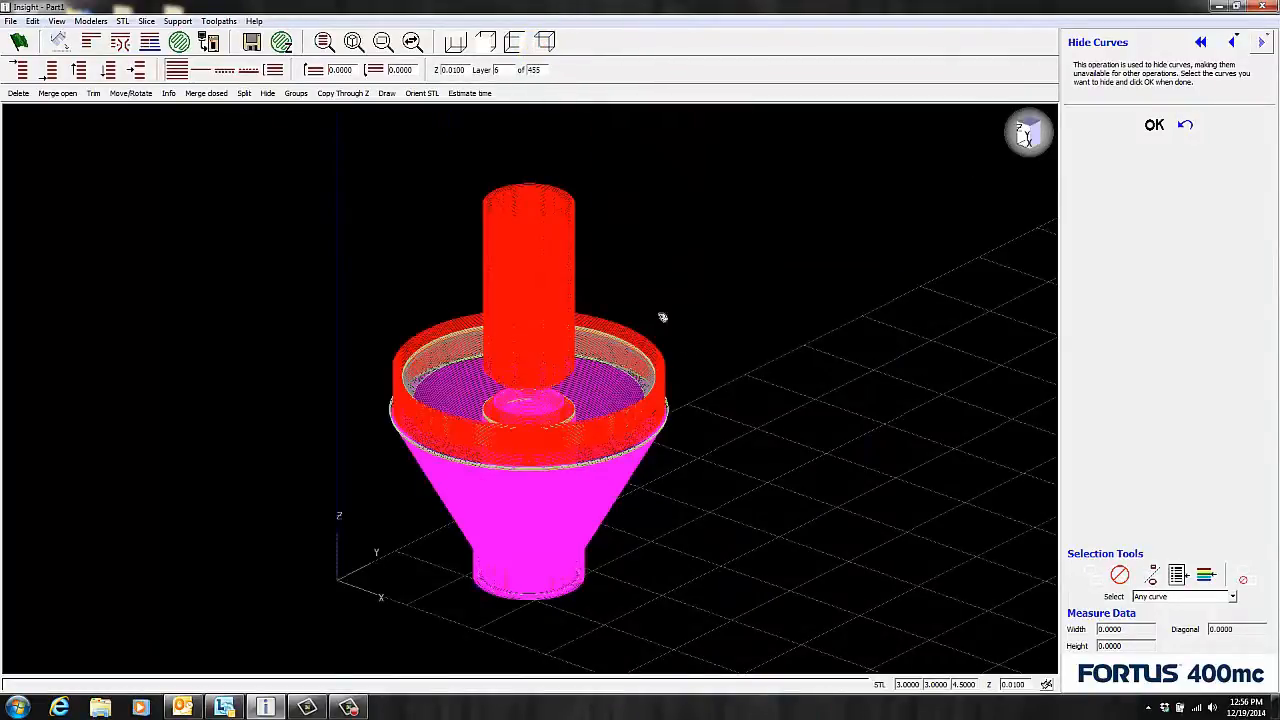
mouse_move(718, 452)
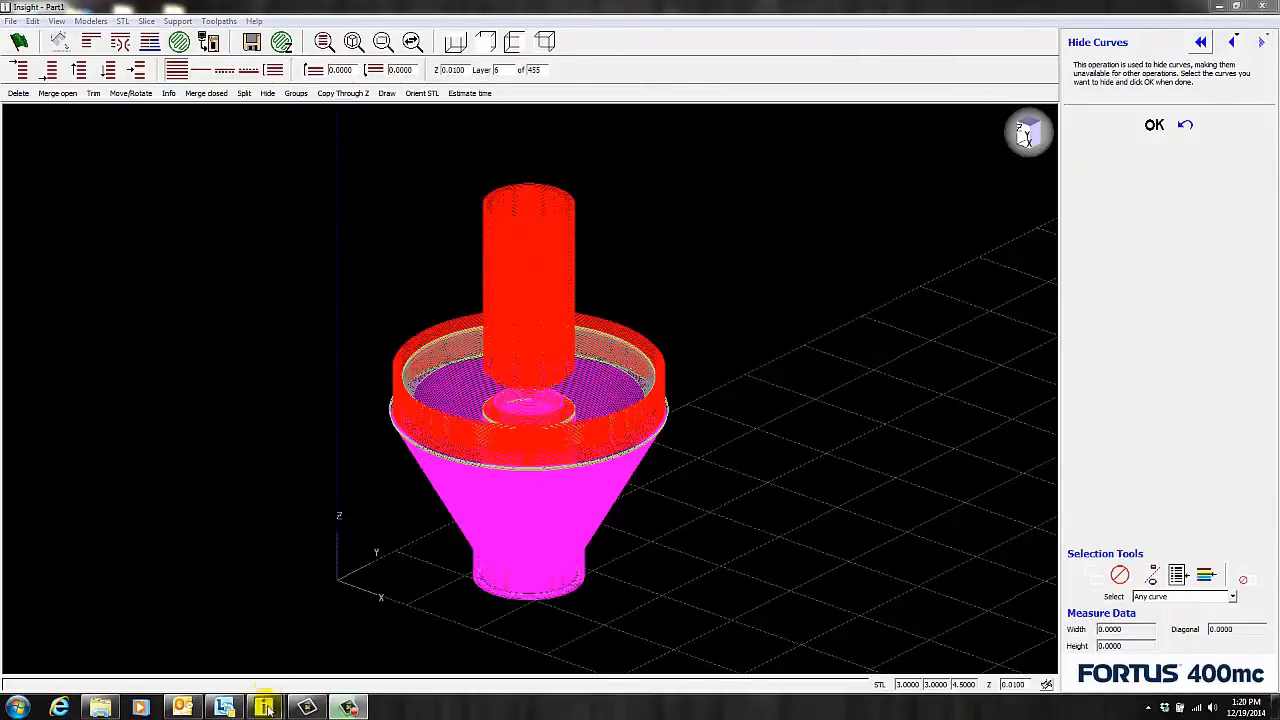
- Bring up the Estimate Build Time panel for the restored full part
left_click(468, 94)
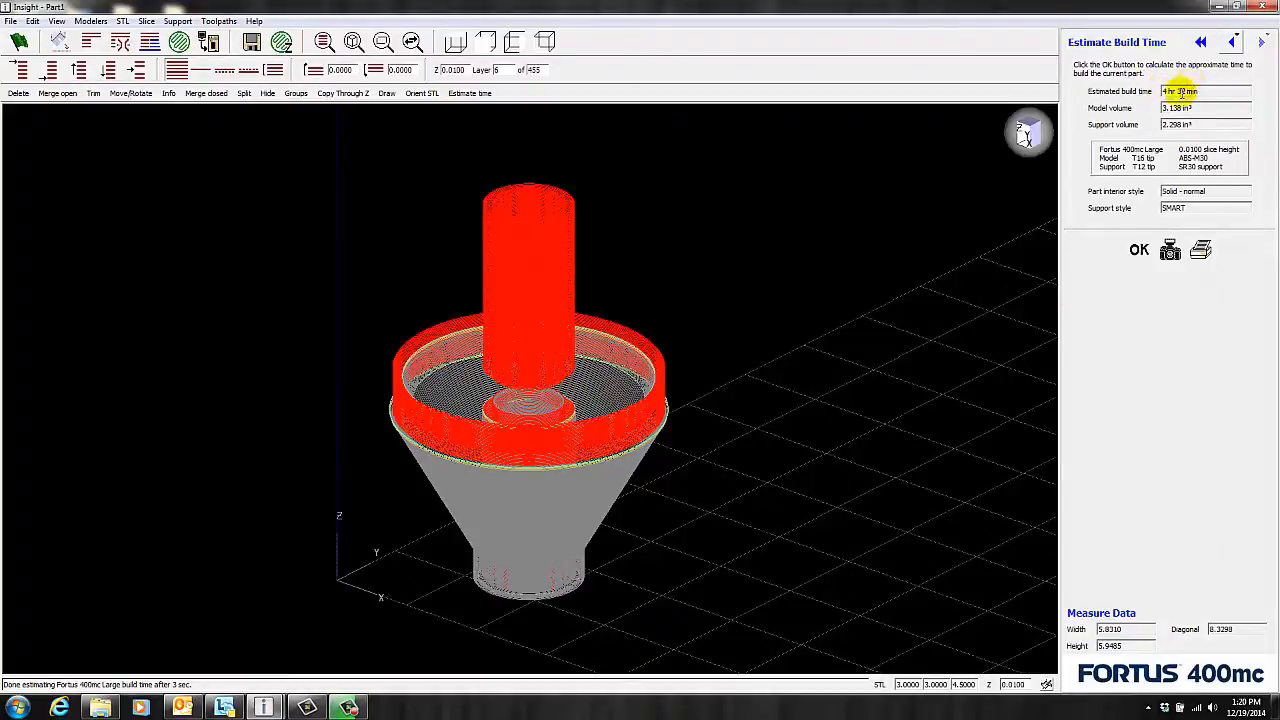
- Dismiss the earlier estimate and regenerate the part's toolpaths
left_click(268, 94)
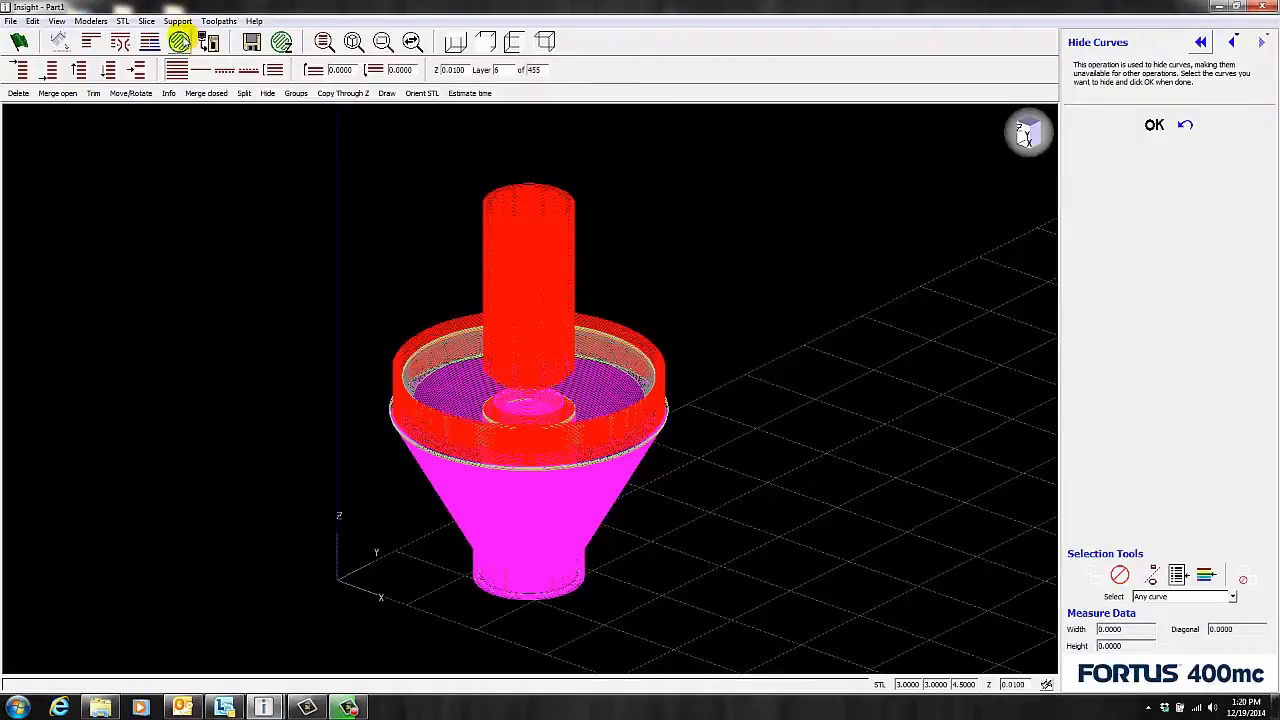
left_click(1154, 124)
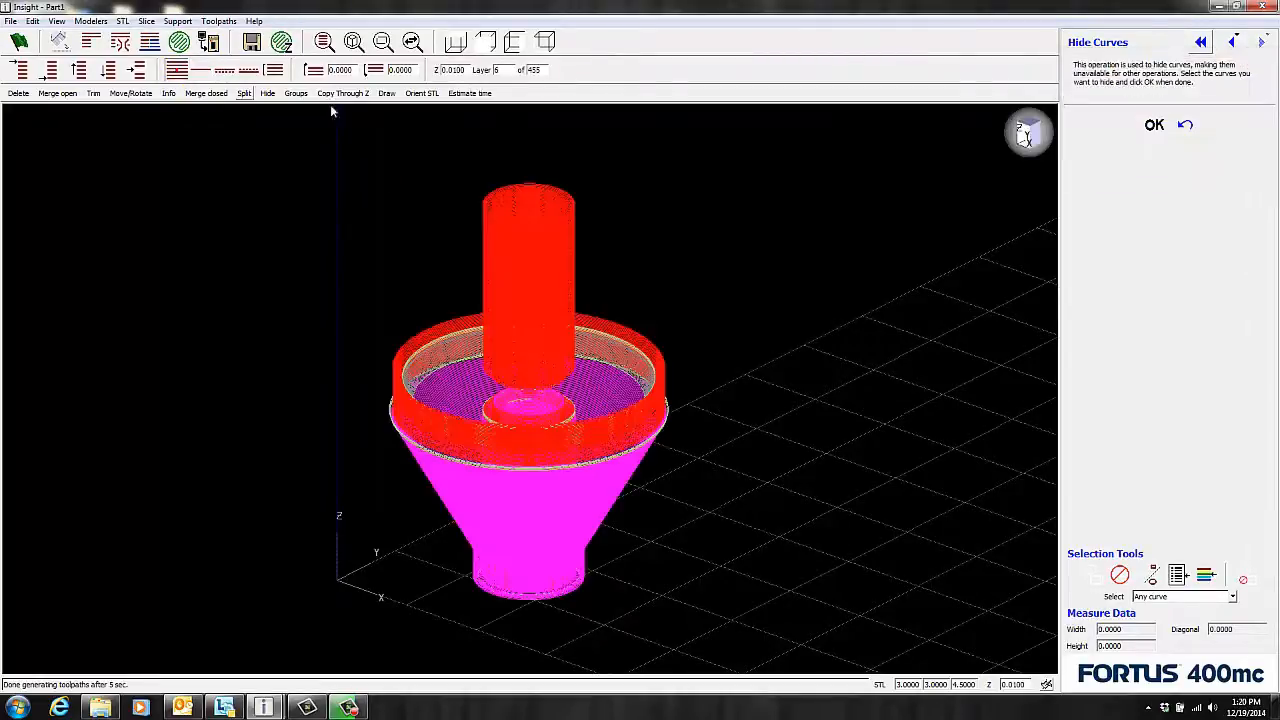
- Start a fresh Estimate Build Time calculation for the modified part
left_click(468, 94)
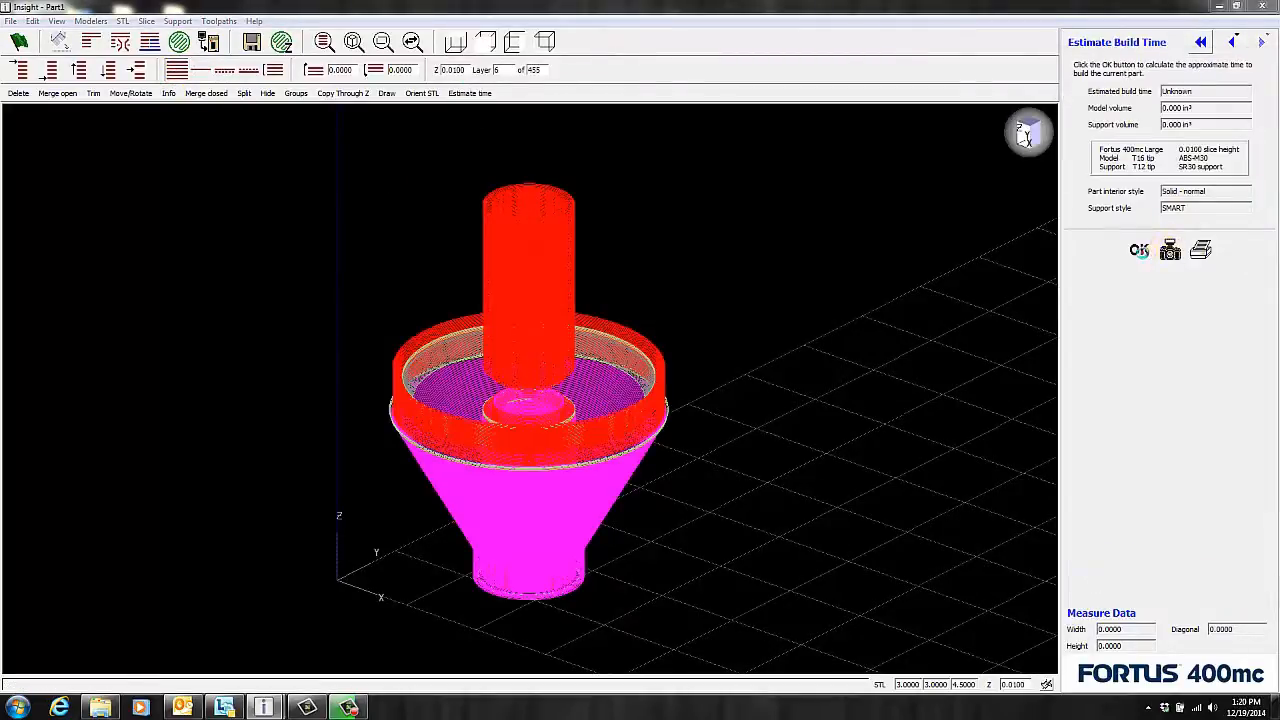
left_click(1138, 250)
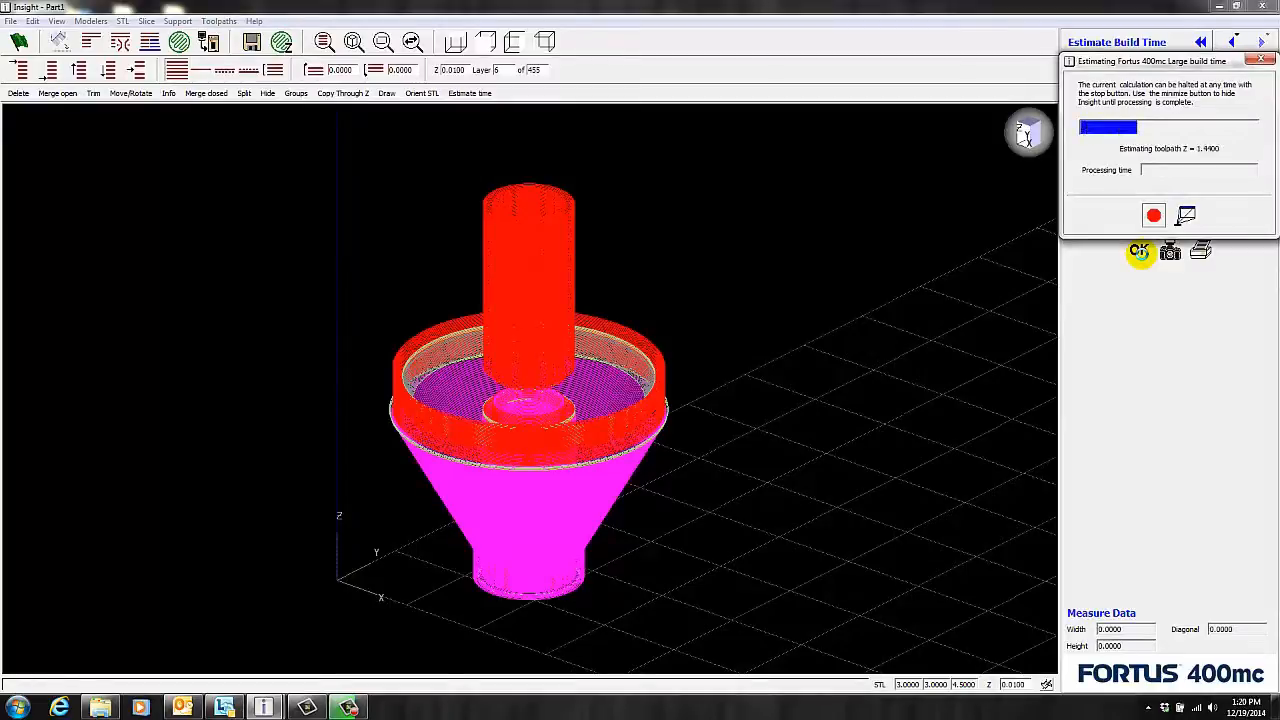